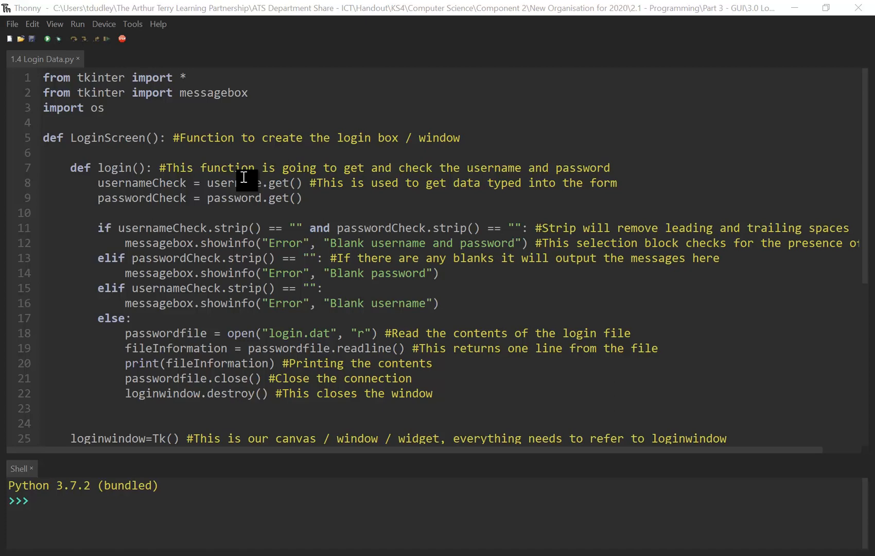
mouse_move(406, 61)
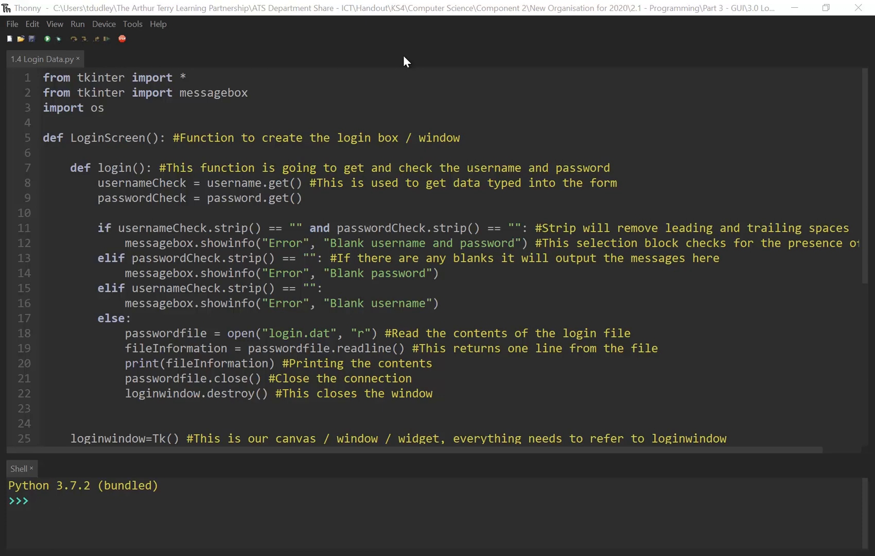
mouse_move(440, 238)
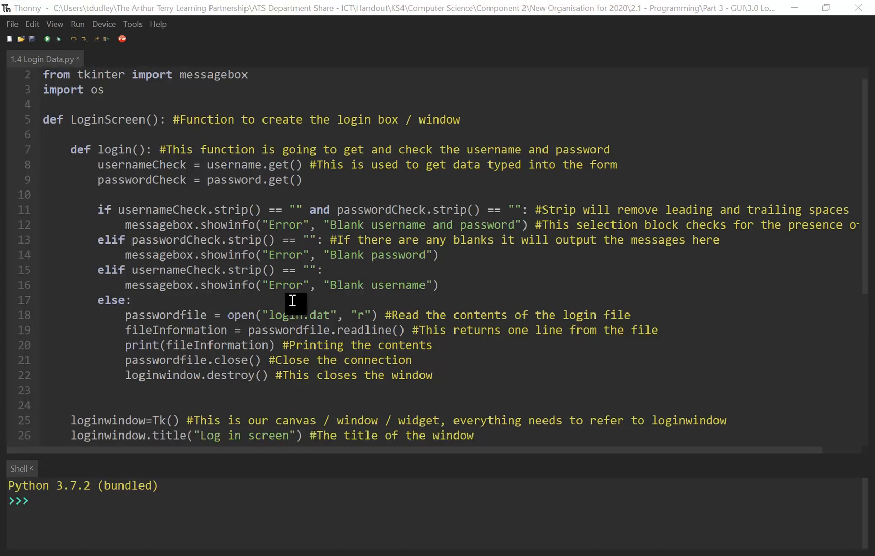
- Add 'authenticate = fileinformation' on a new indented line after loginwindow.destroy() in the else branch
scroll("down", 3)
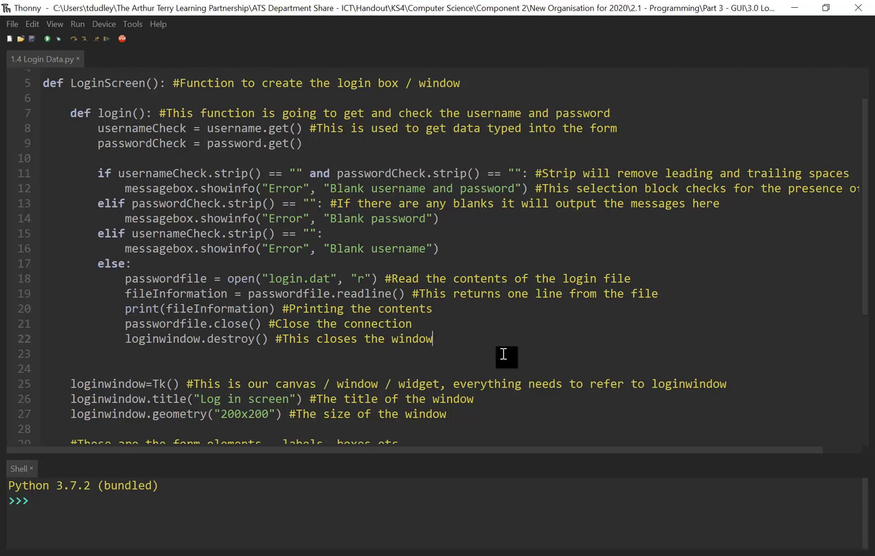
key("Return")
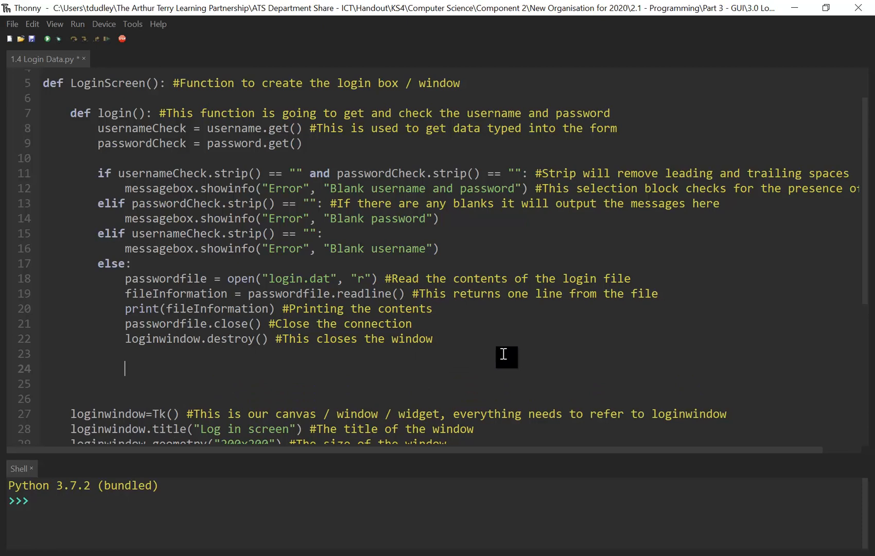
scroll("up", 3)
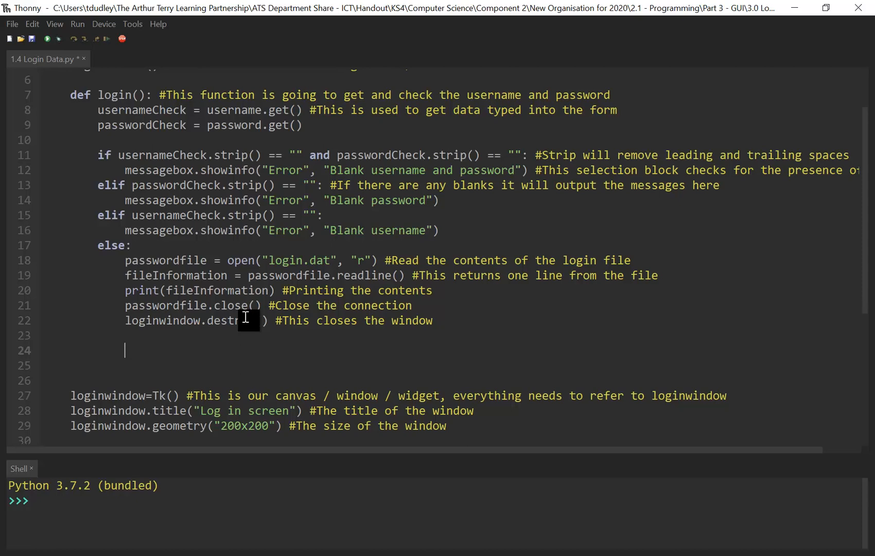
type("au")
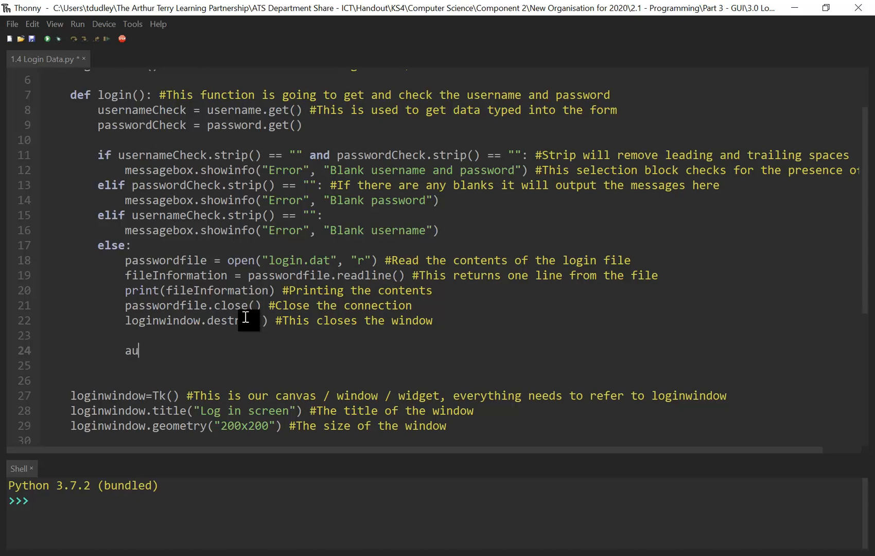
type("t")
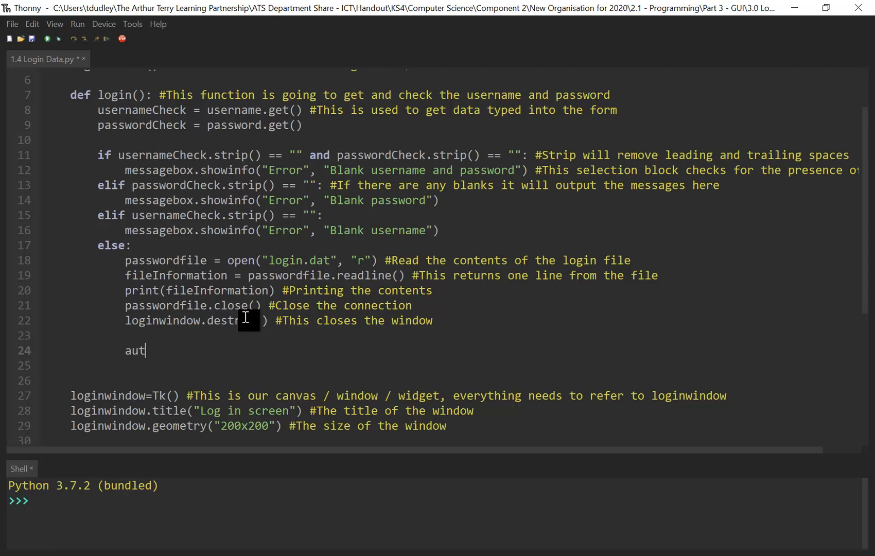
type("henticat")
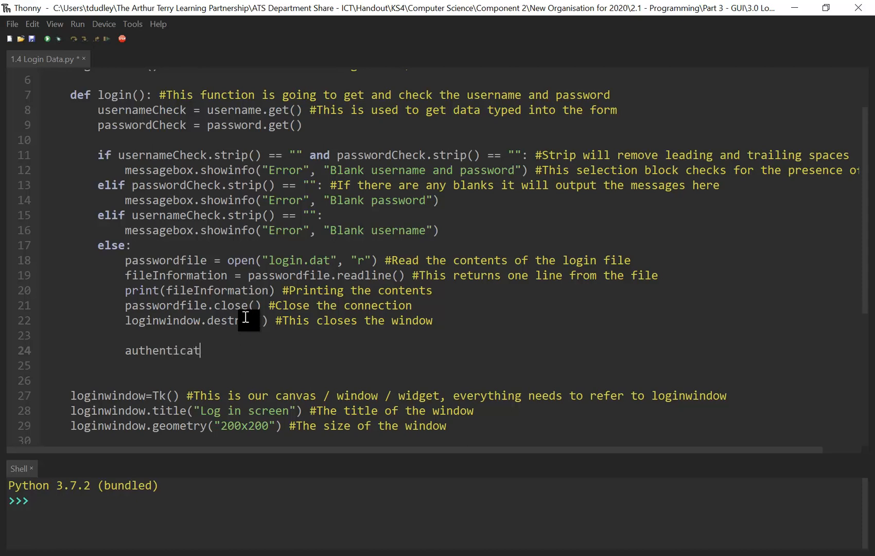
type("e")
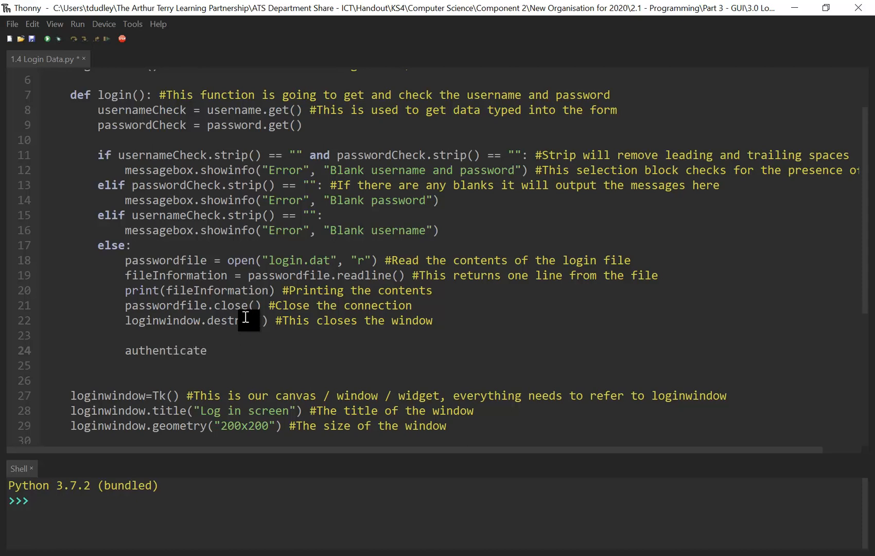
type("=")
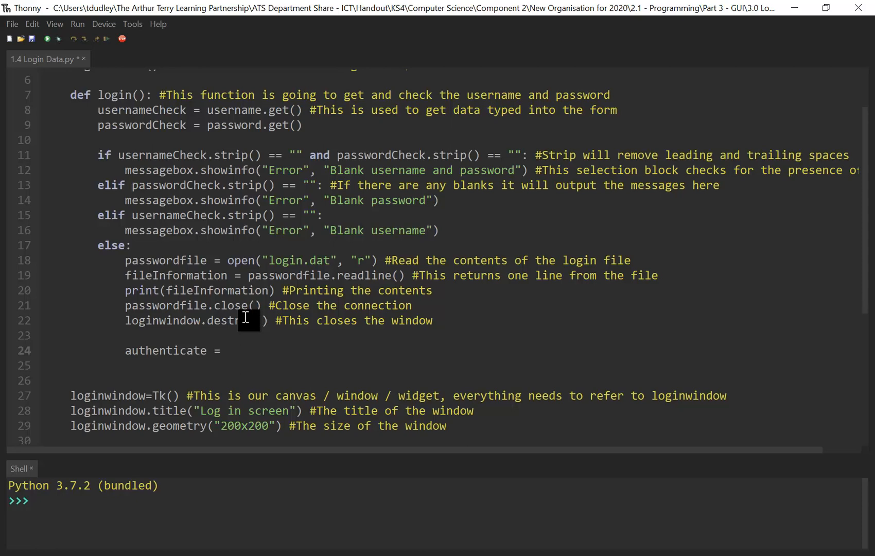
type("file")
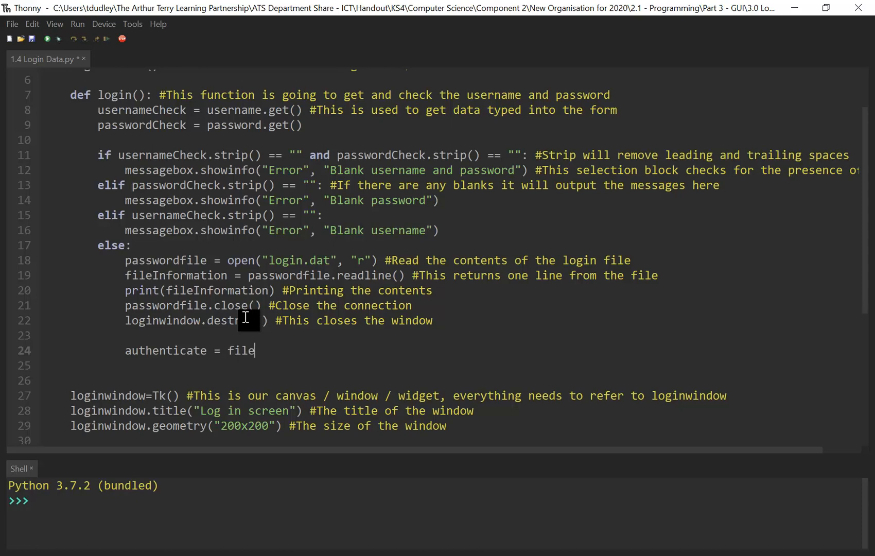
type("i")
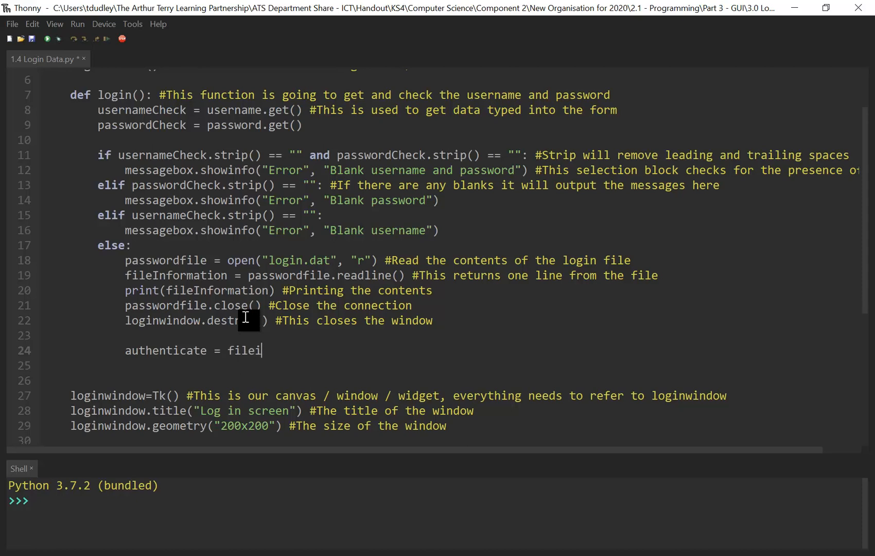
type("nformatuon")
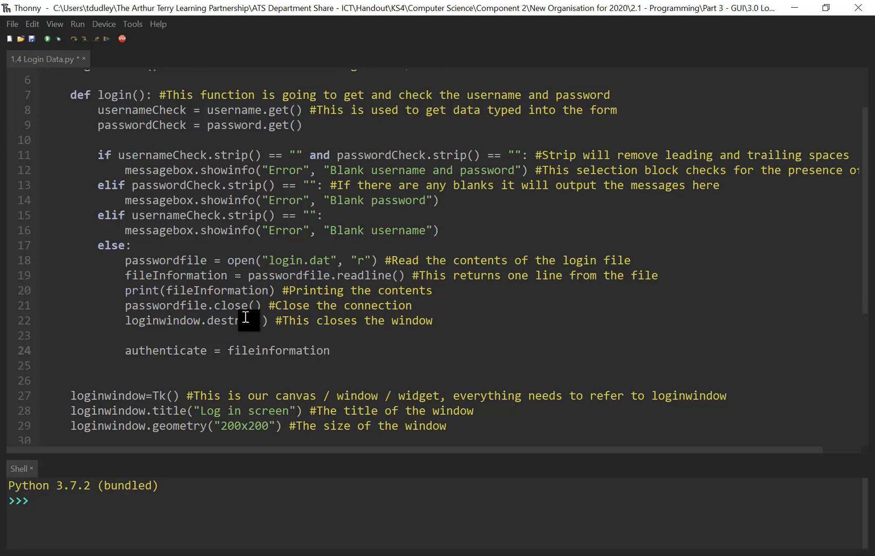
left_click(330, 350)
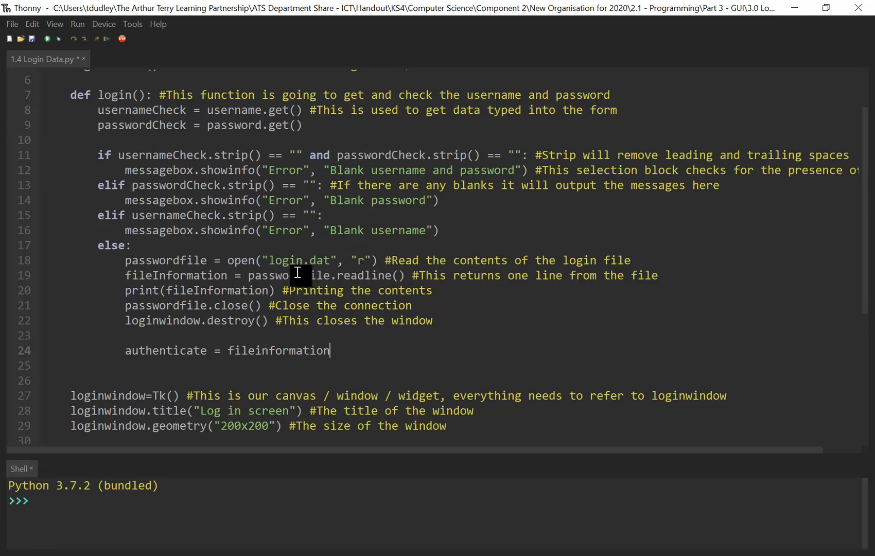
mouse_move(382, 342)
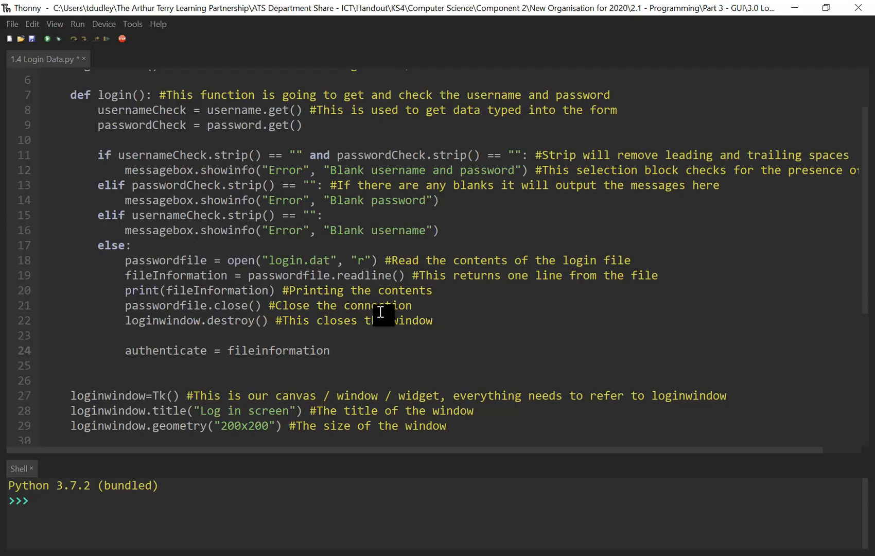
left_click(330, 350)
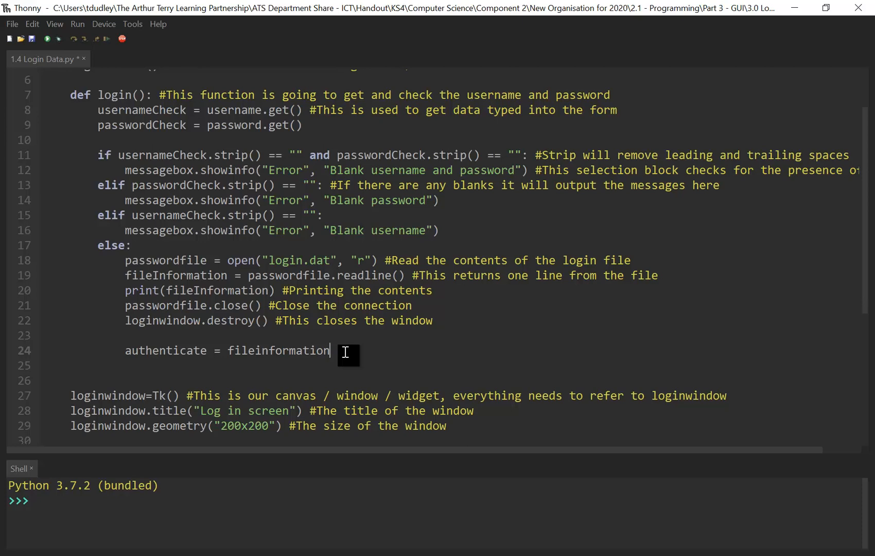
mouse_move(360, 358)
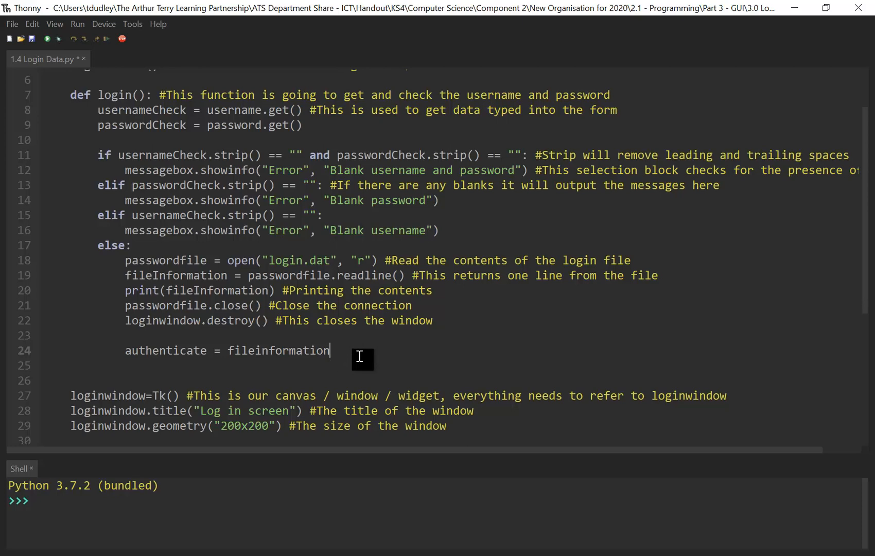
- Append .split() to the authenticate line with a '#Splitting the username and password' comment
type(".split()")
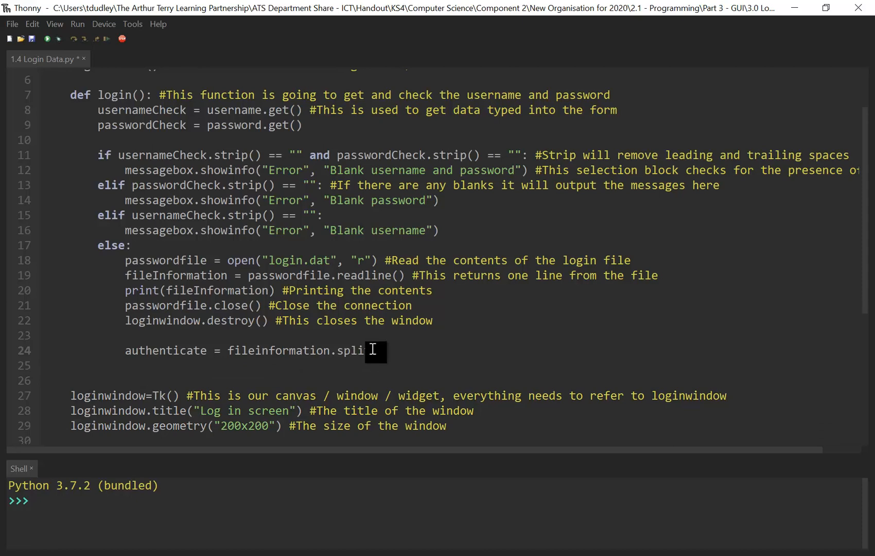
type("#S")
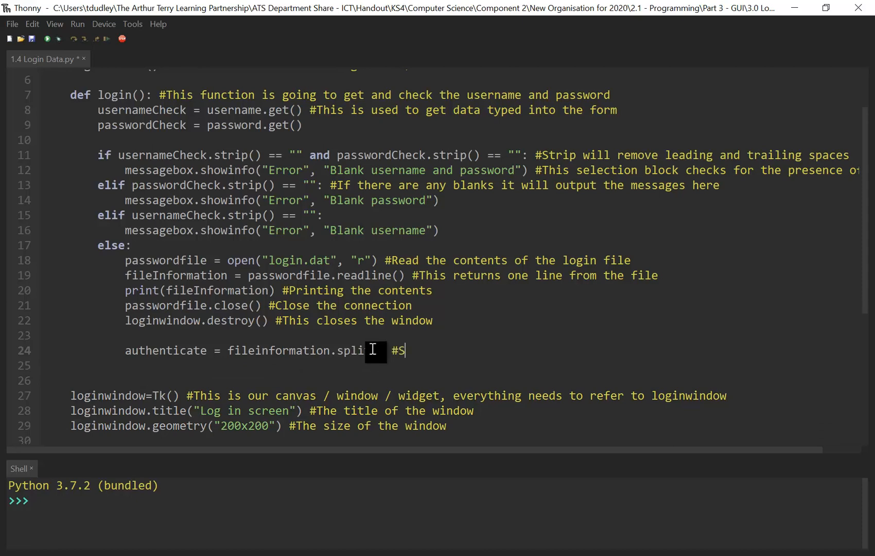
type("pli")
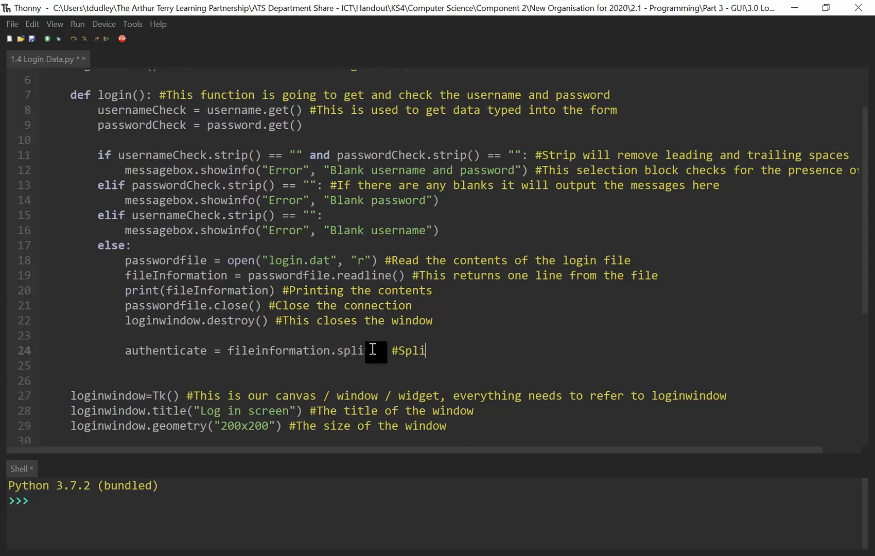
type("tting")
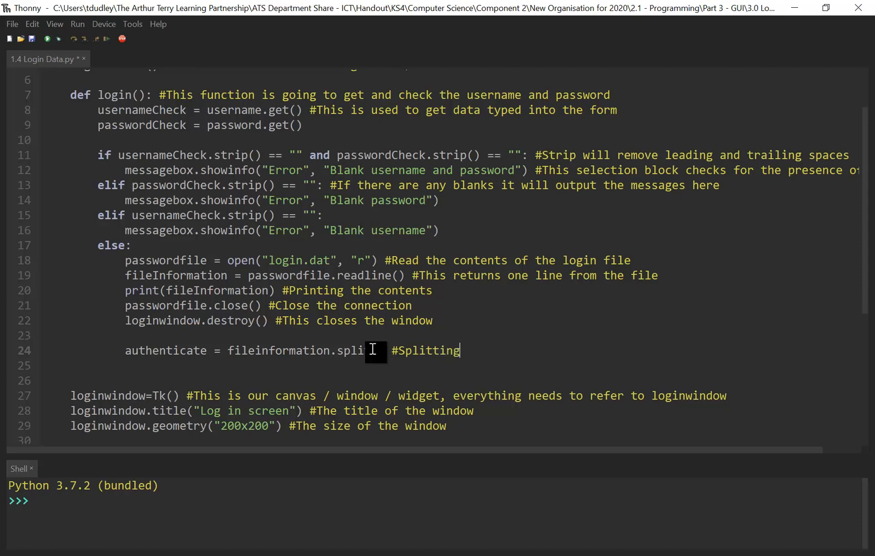
type("the usr")
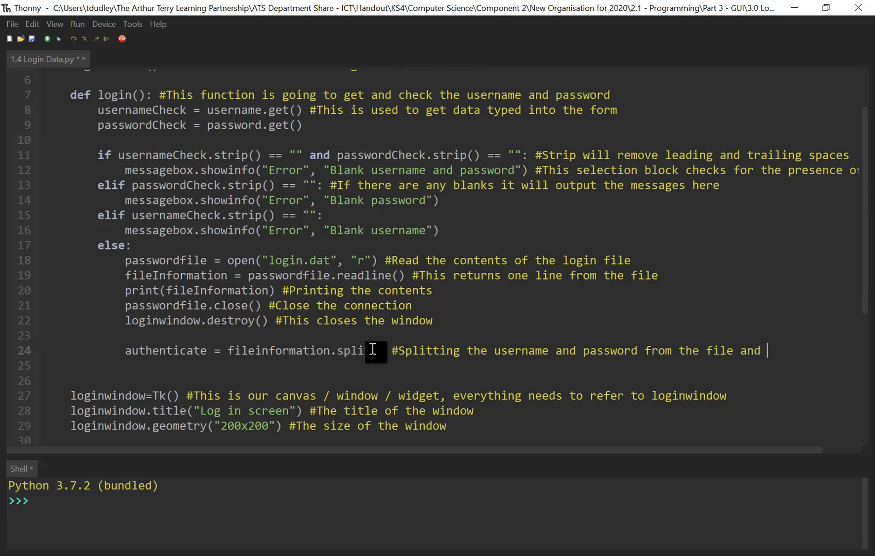
type("adding to a l")
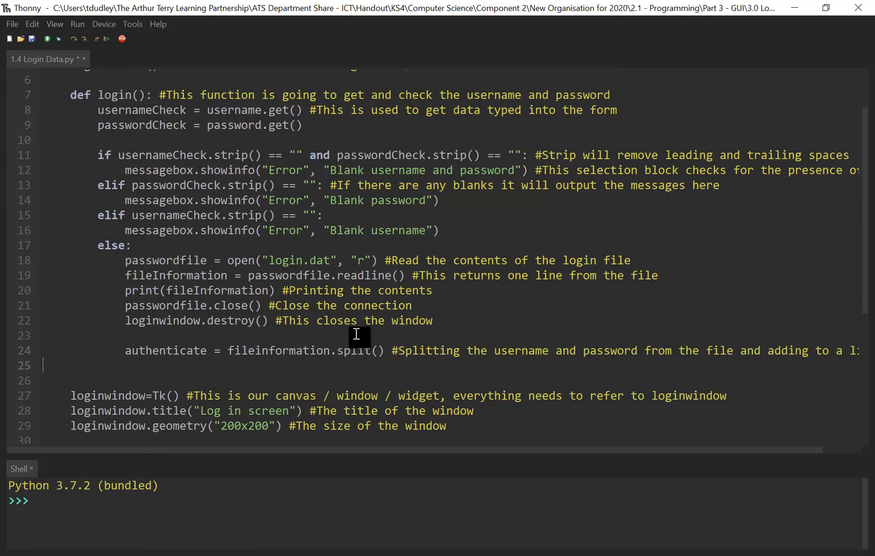
mouse_move(317, 331)
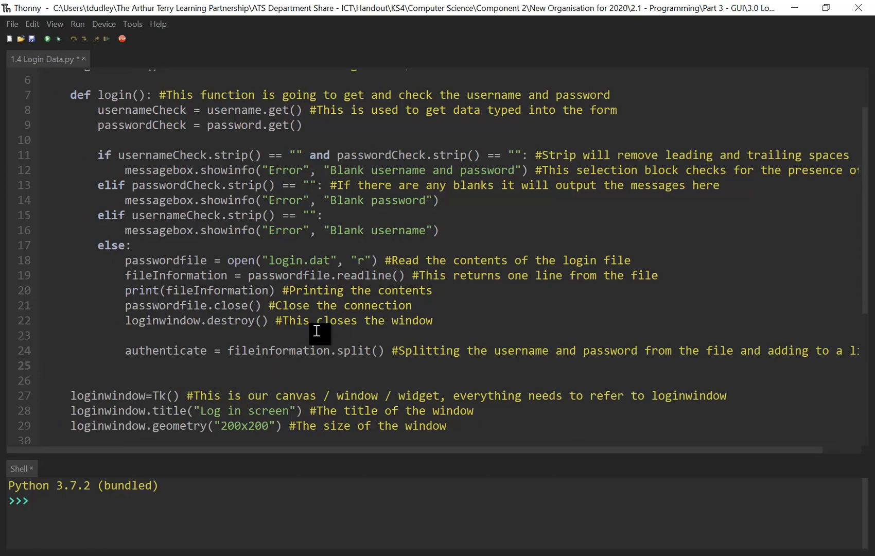
mouse_move(346, 350)
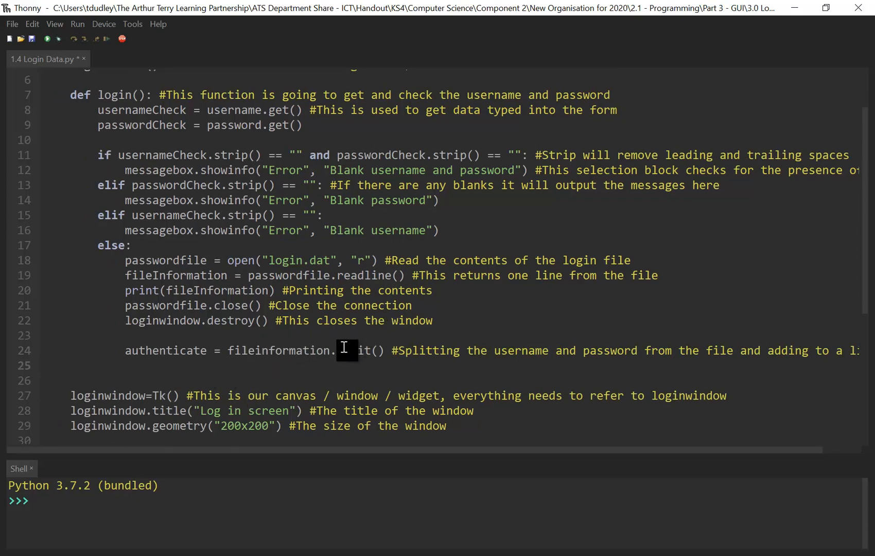
left_click(346, 350)
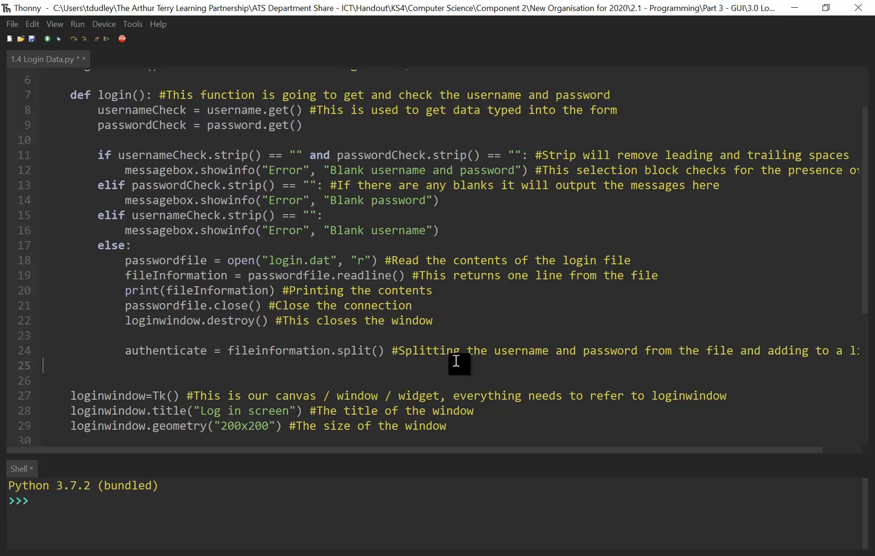
scroll("down", 3)
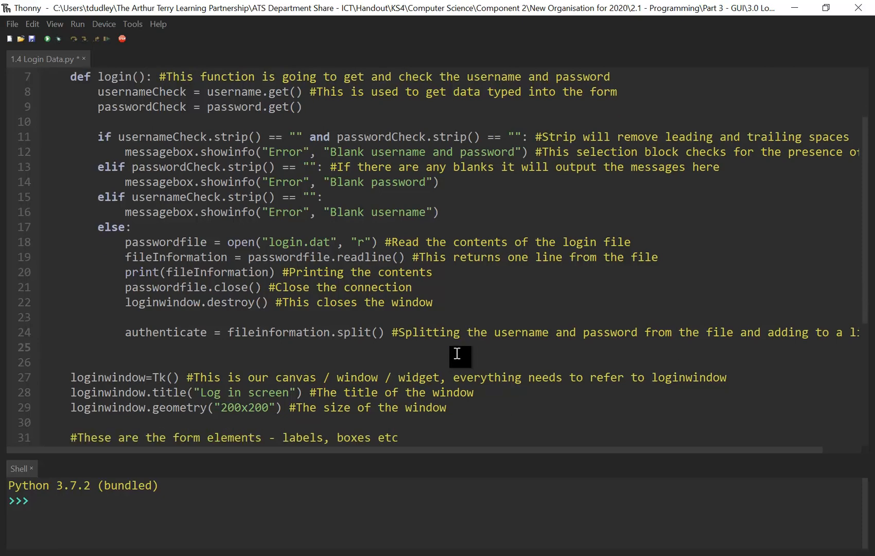
scroll("down", 3)
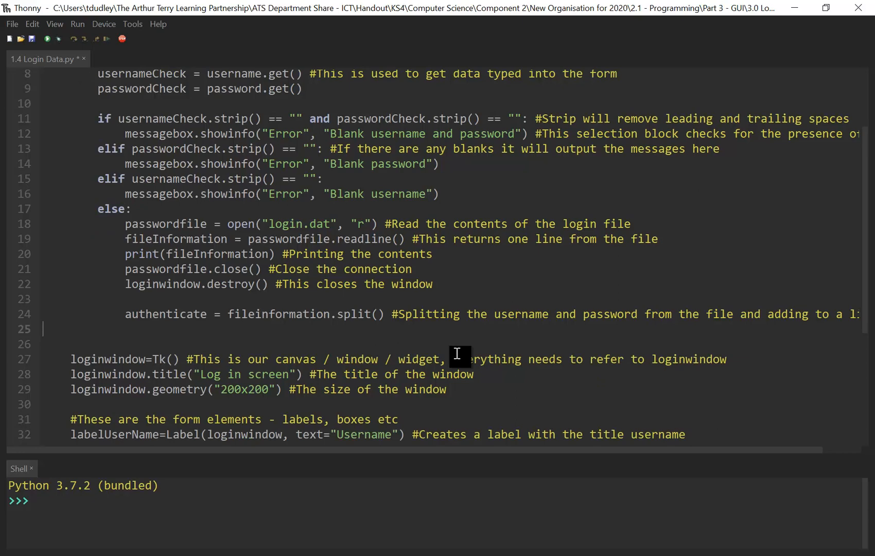
left_click(42, 329)
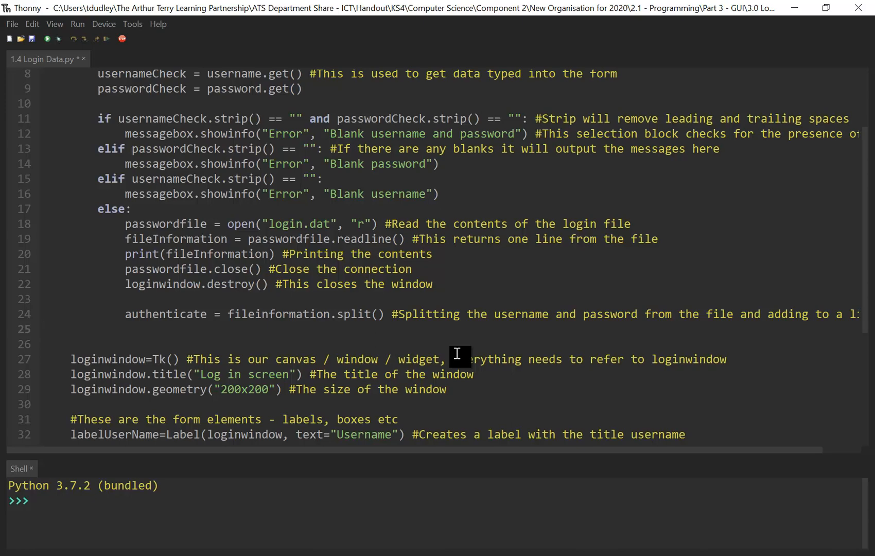
left_click(43, 329)
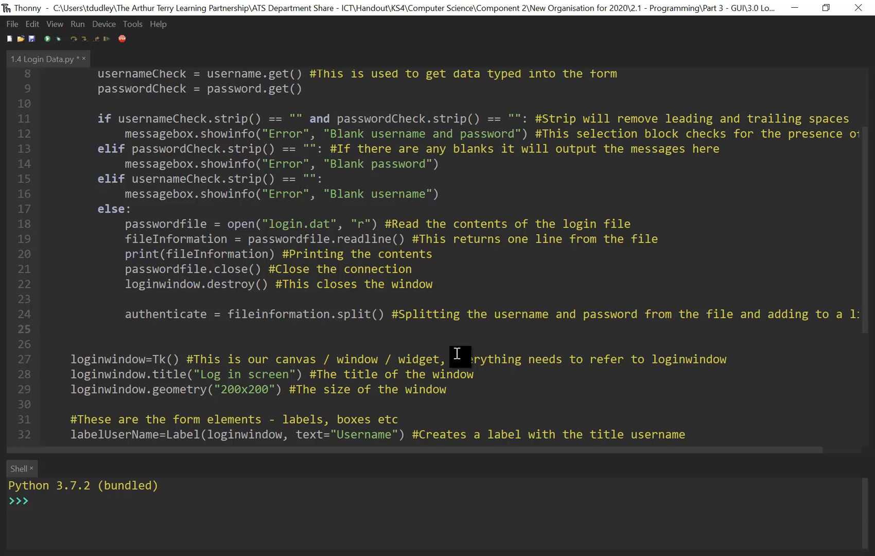
left_click(44, 329)
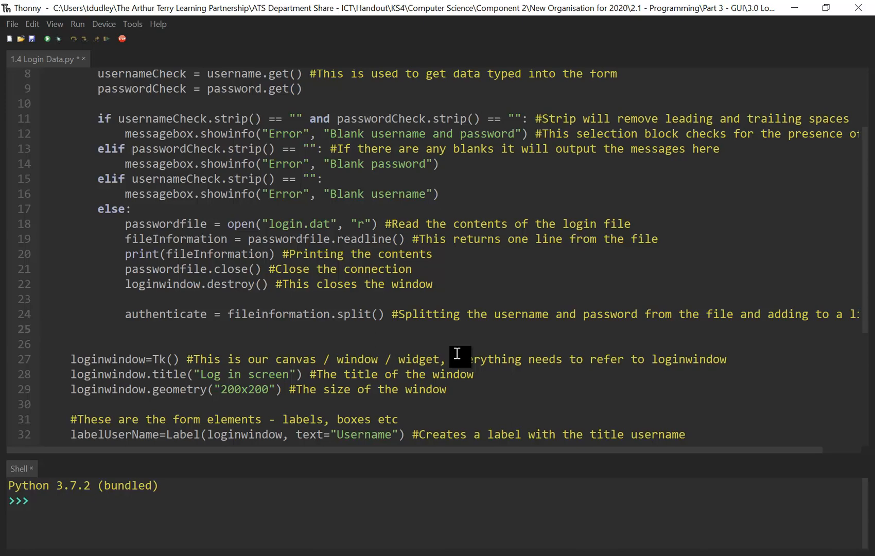
left_click(43, 329)
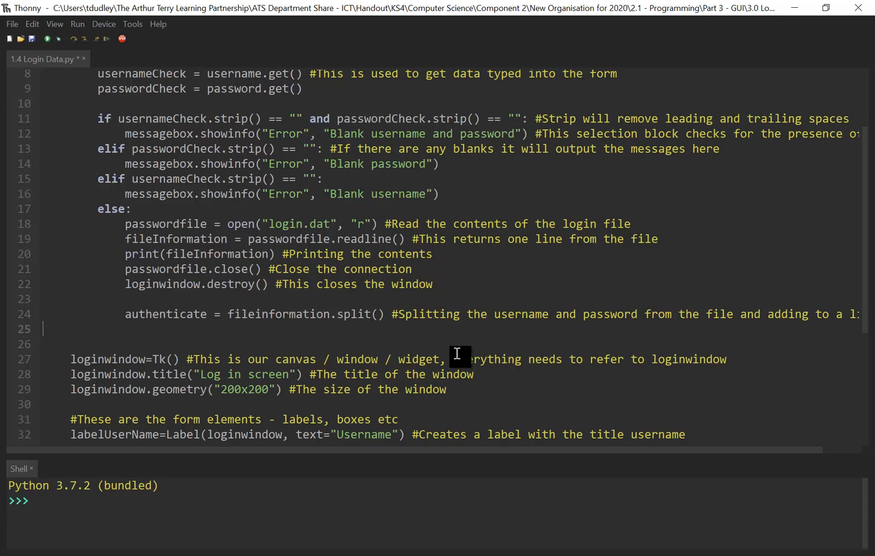
left_click(43, 328)
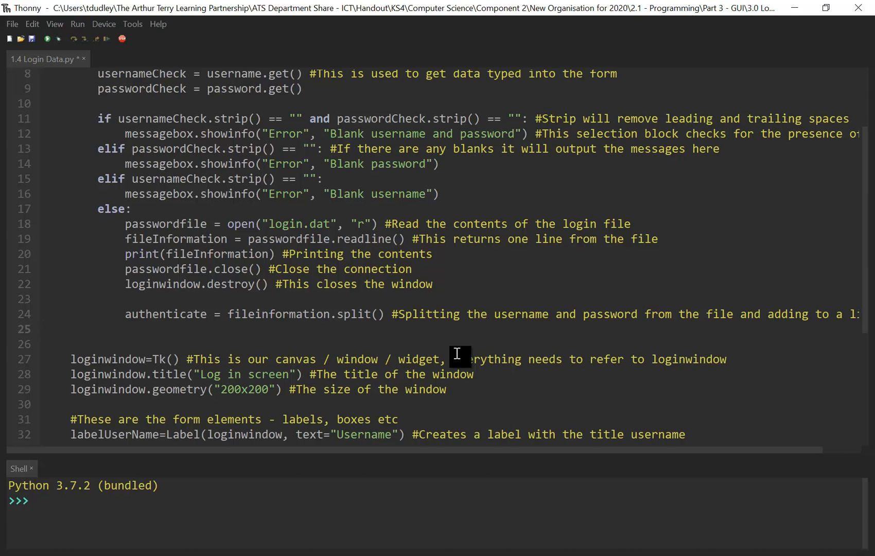
mouse_move(305, 317)
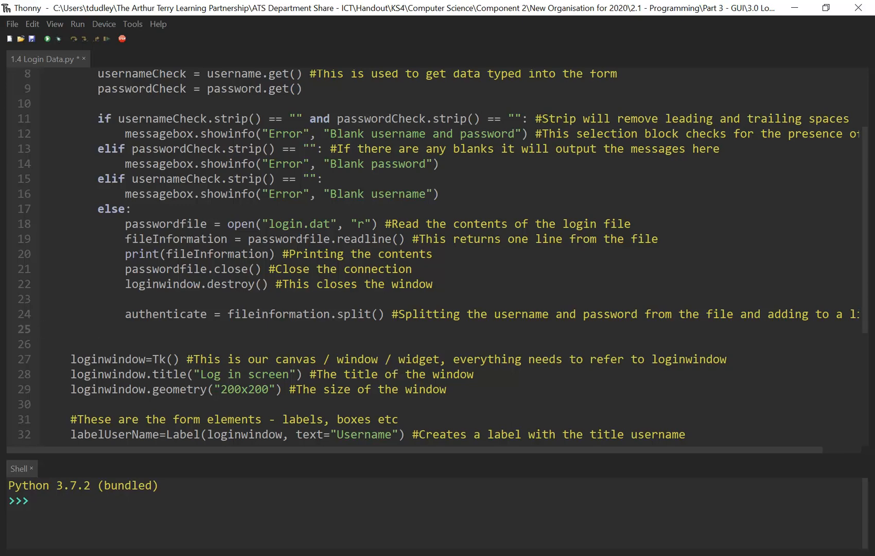
- Begin the check 'if authenticate[0] == usernameCheck and authenticate[1]' under the split line
left_click(126, 328)
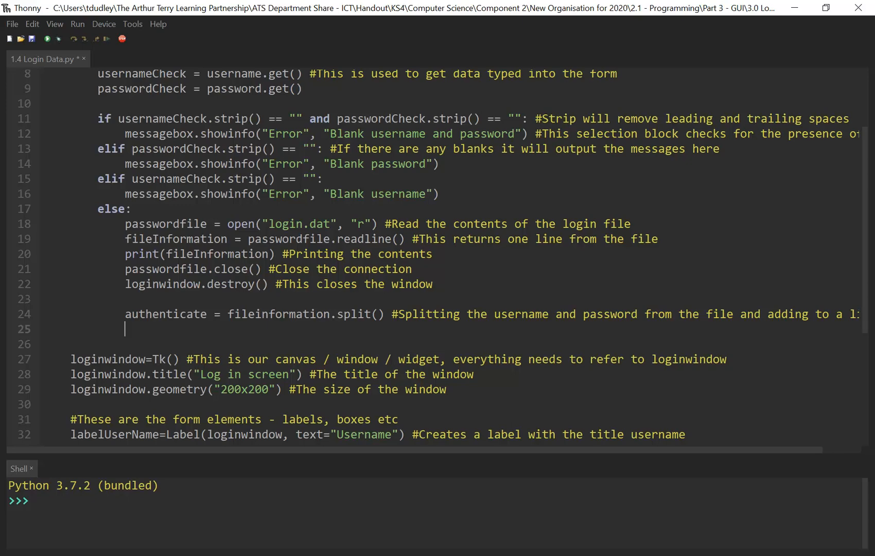
type("if aut")
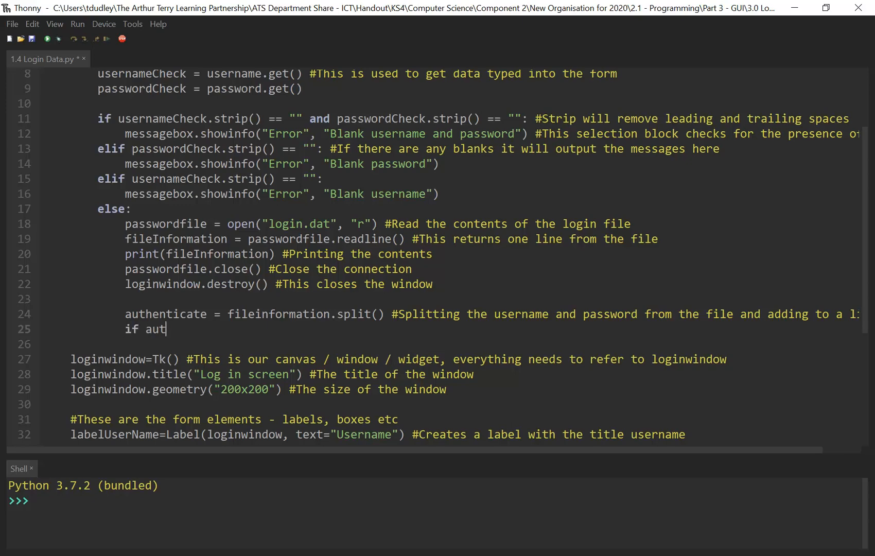
type("henticate")
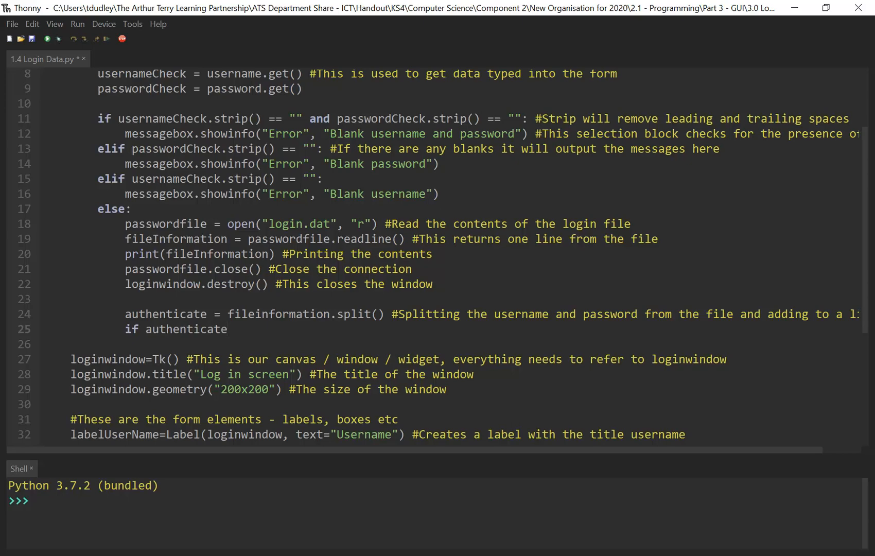
type("[0]")
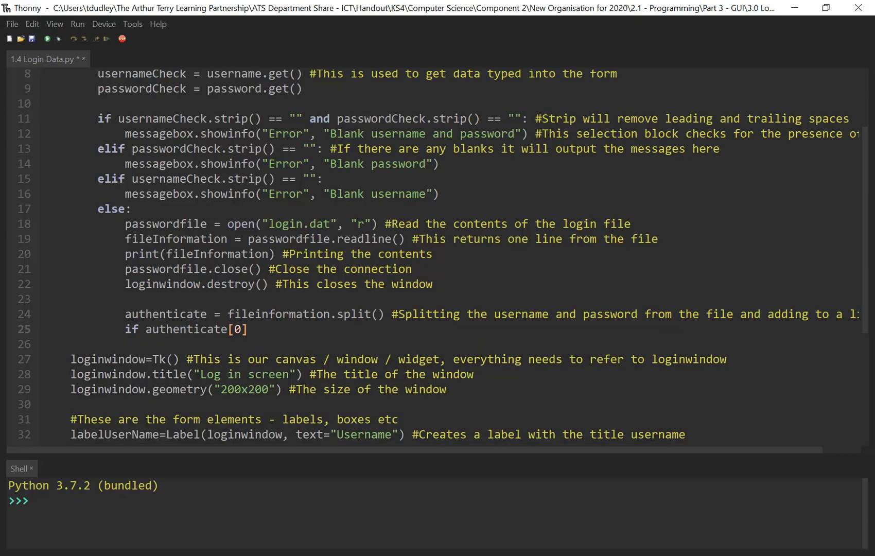
left_click(249, 329)
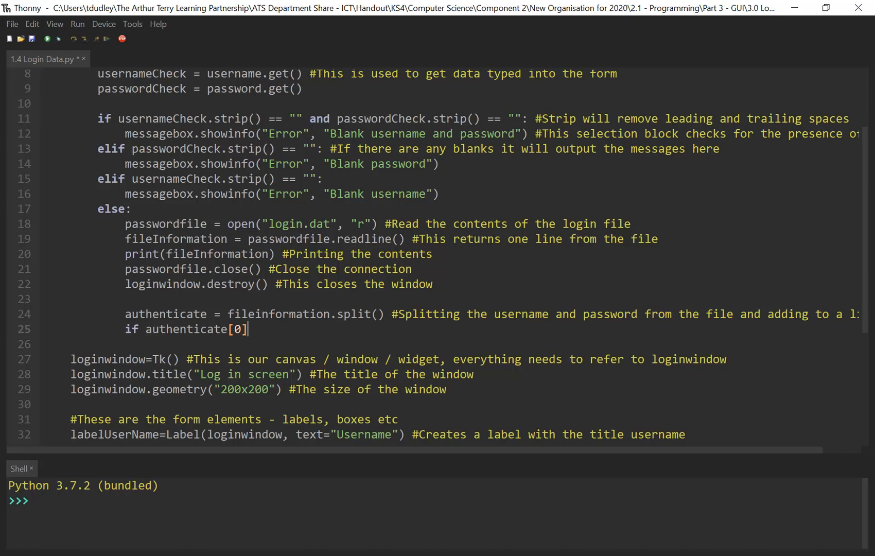
type("==")
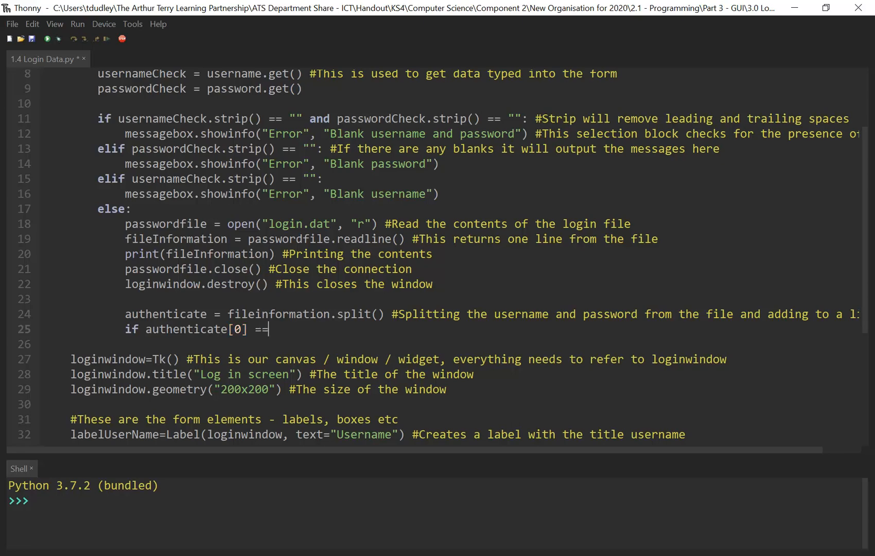
type("user")
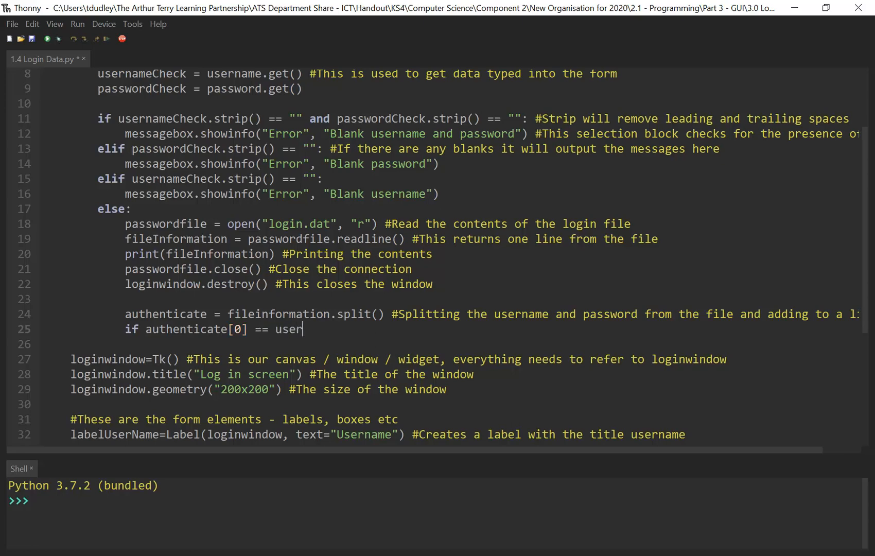
type("nameCheck and")
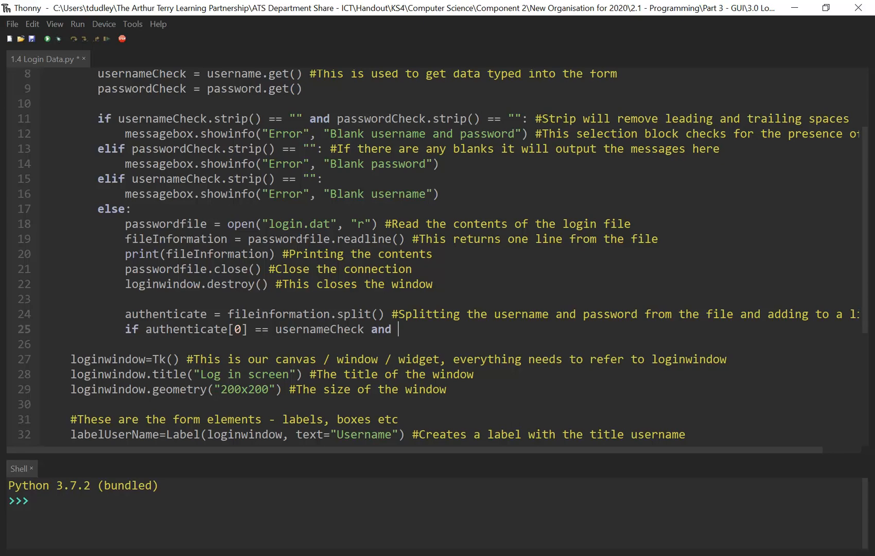
type("authent")
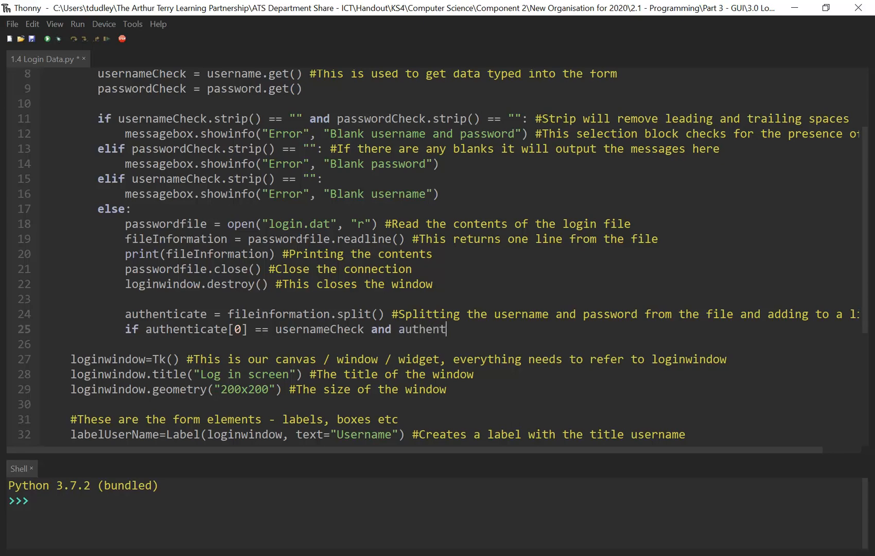
type("icate")
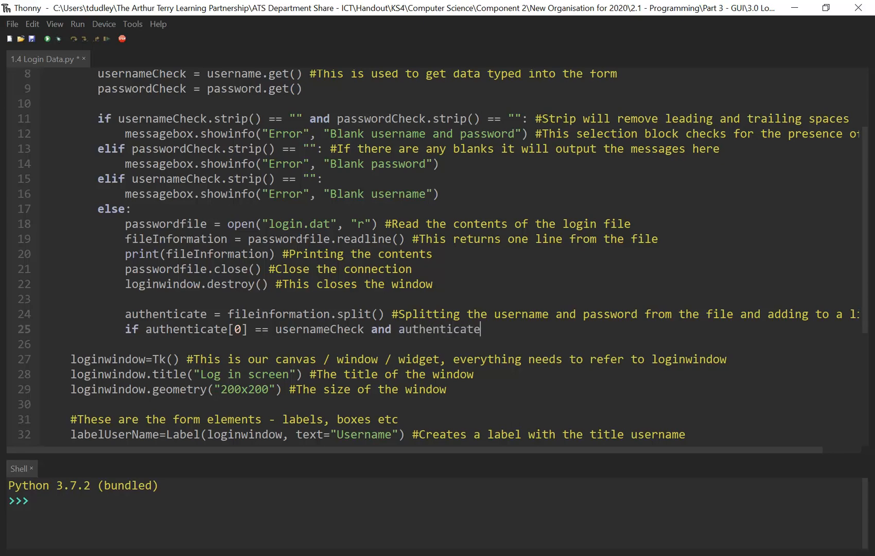
type("[1]")
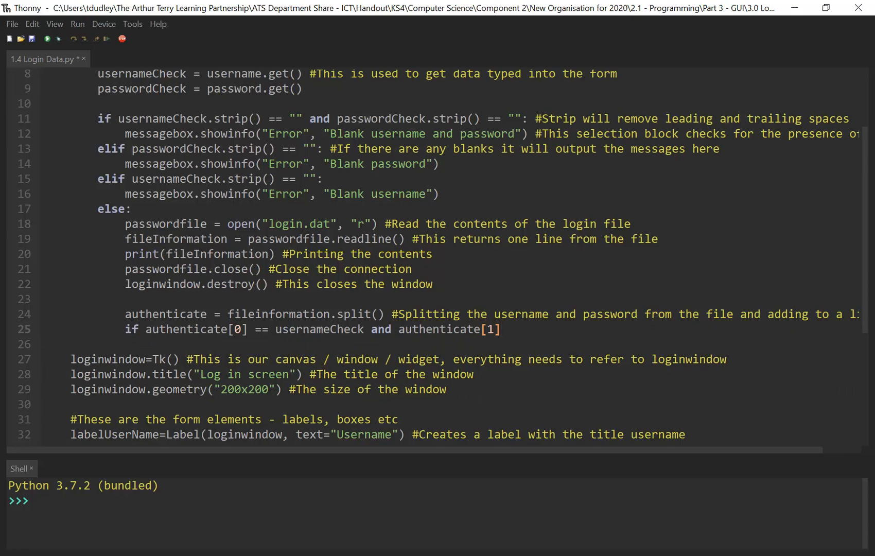
- Fix the second comparison to 'authenticate[1] == passwordCheck:' and start the if body line
left_click(501, 328)
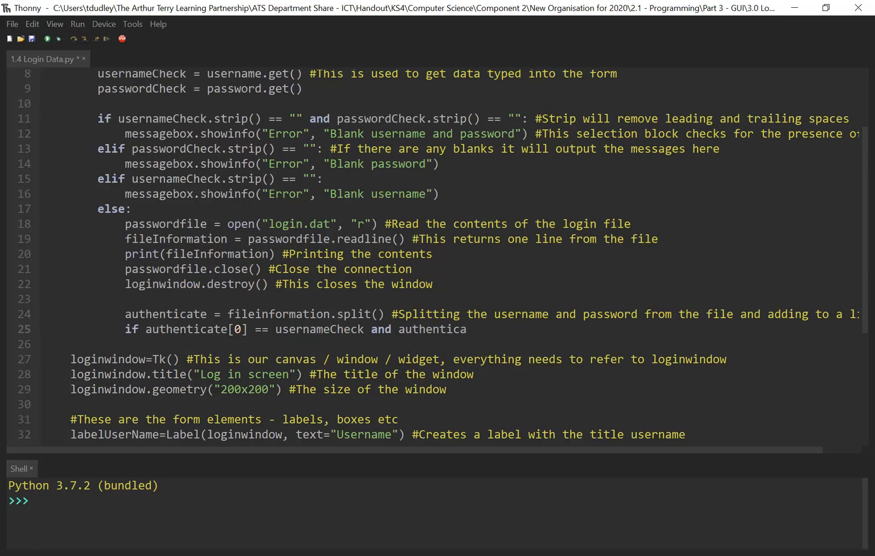
key("BackSpace")
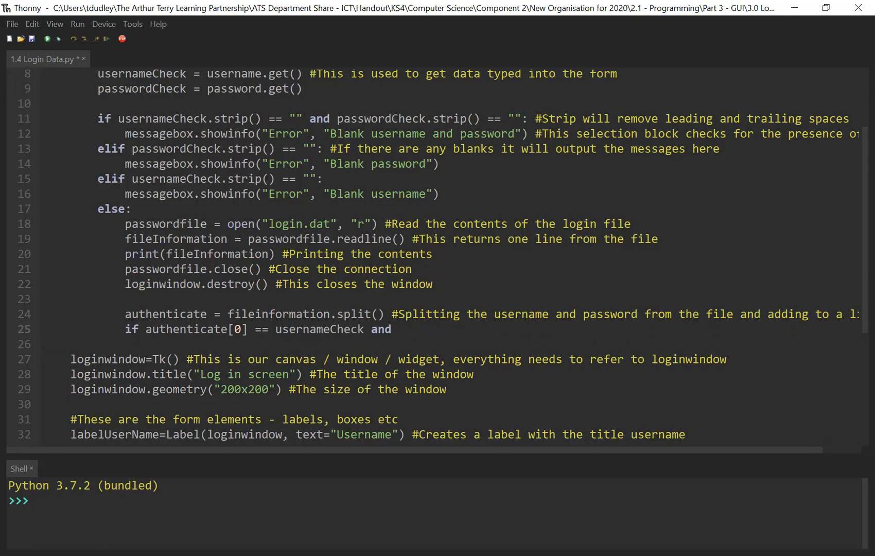
type("authentic")
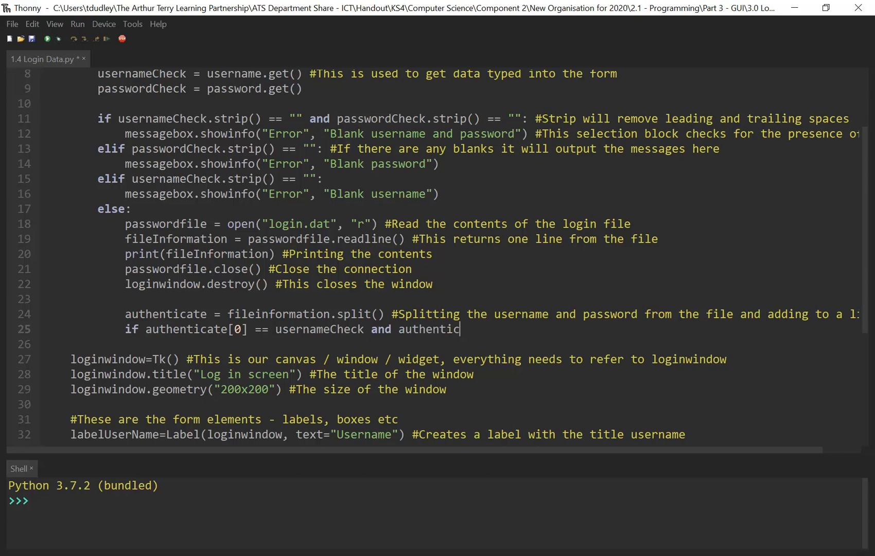
type("ate[")
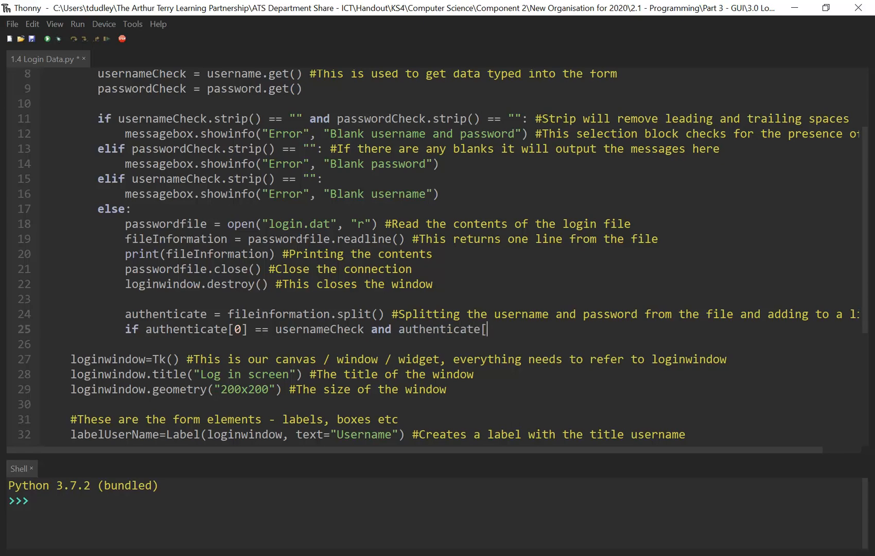
type("1]")
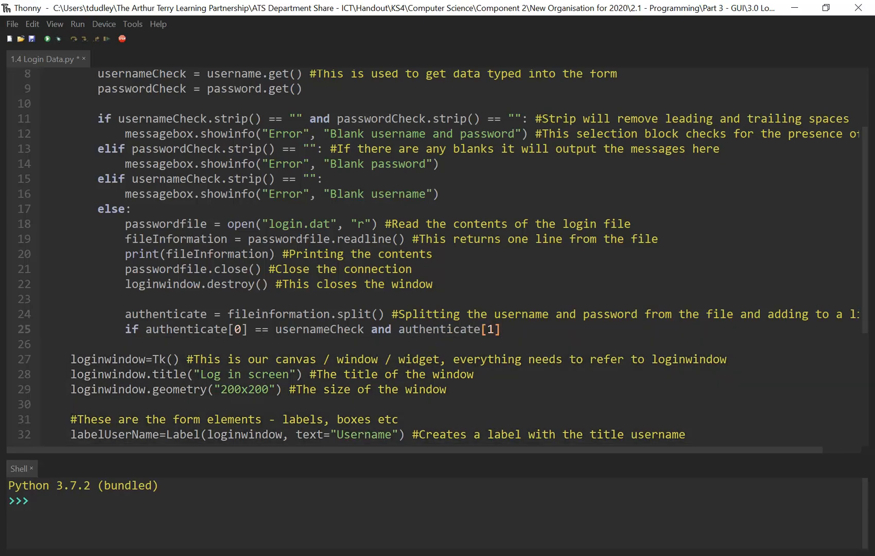
type("==")
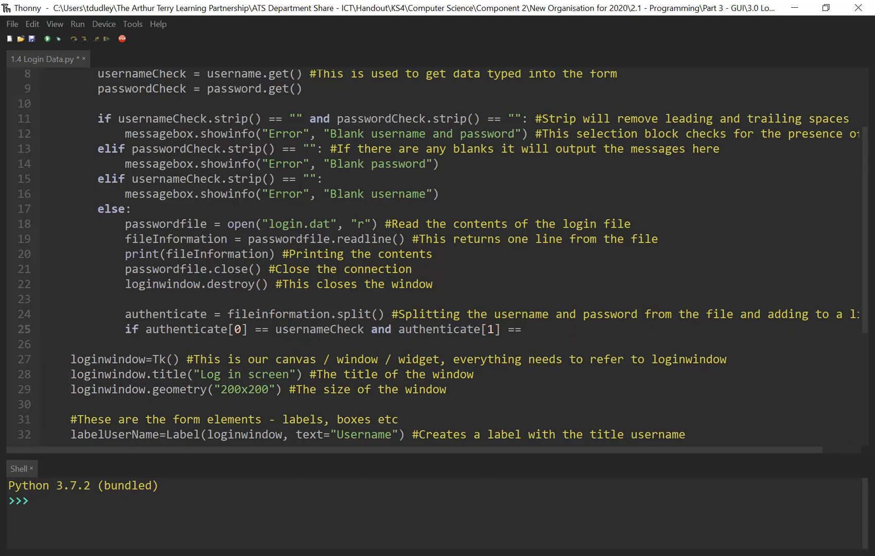
type("password")
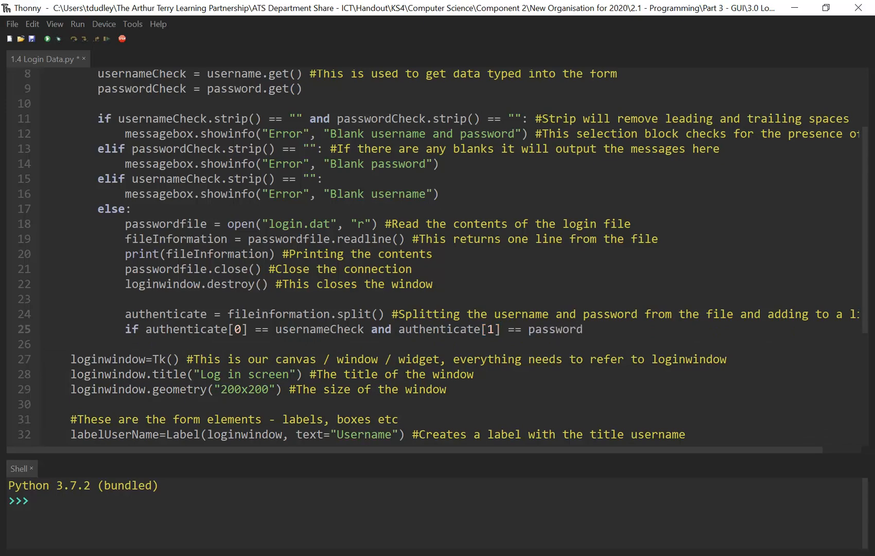
type("Check")
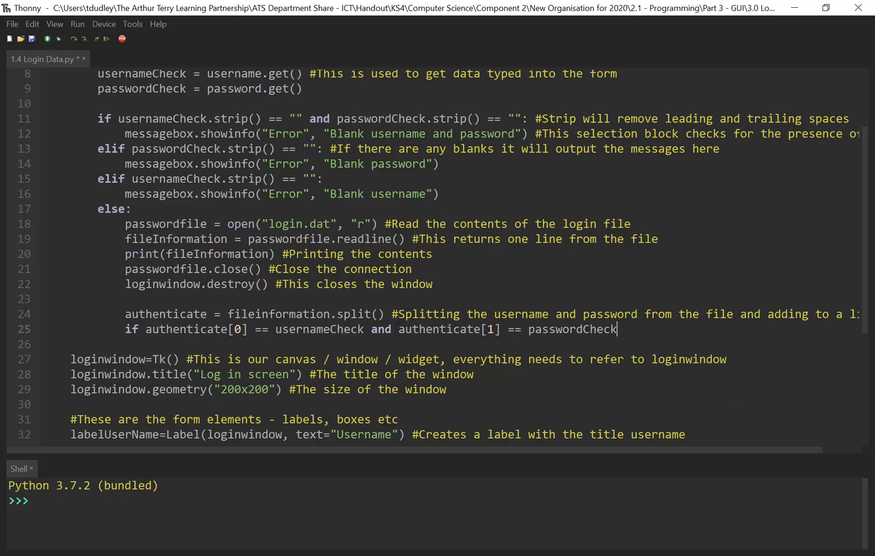
type(":")
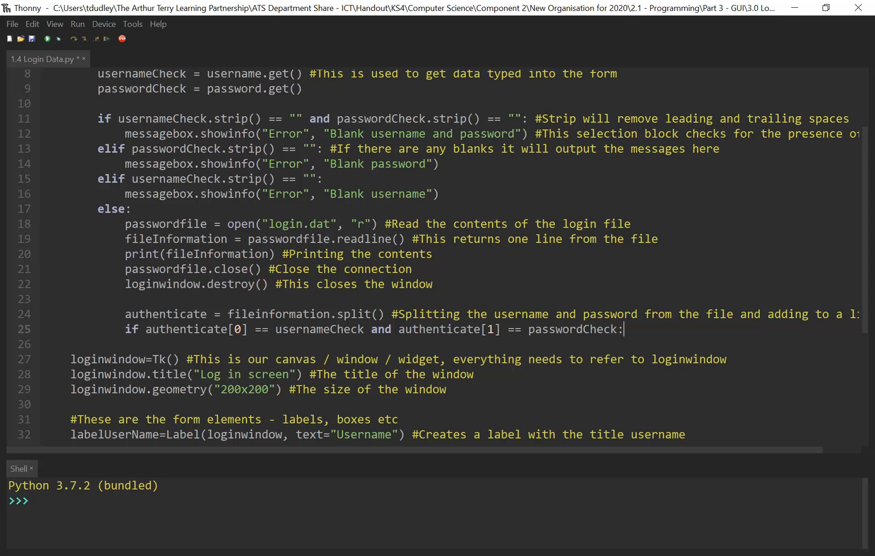
key("Return")
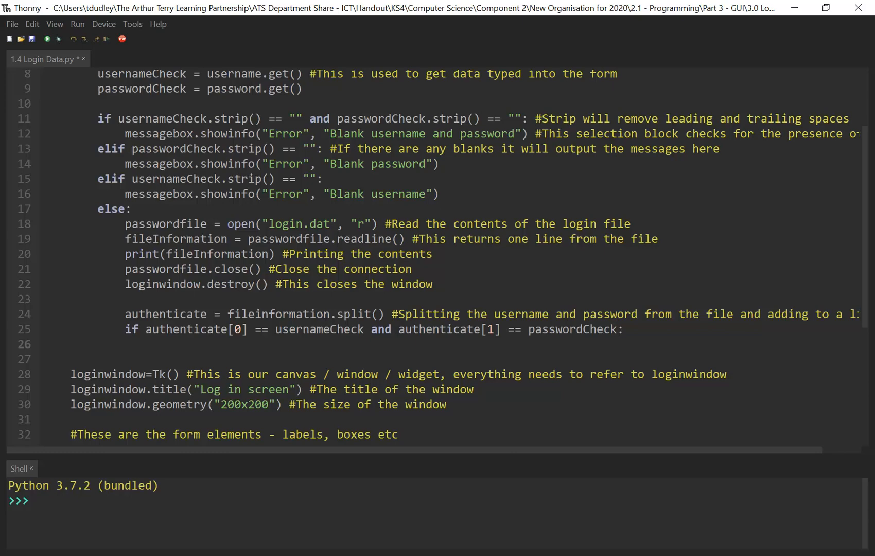
- Write messagebox.showinfo("Authenticated", "Correct username and password") as the if body
left_click(151, 345)
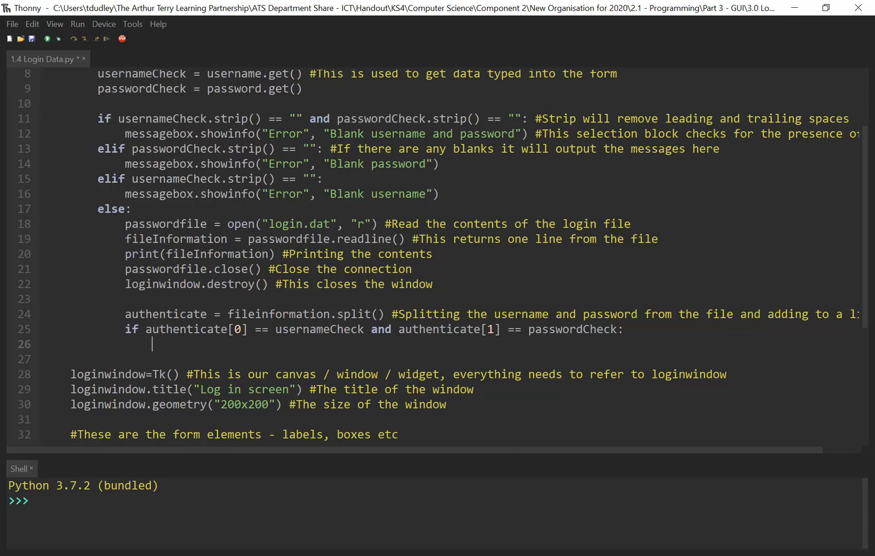
type("message")
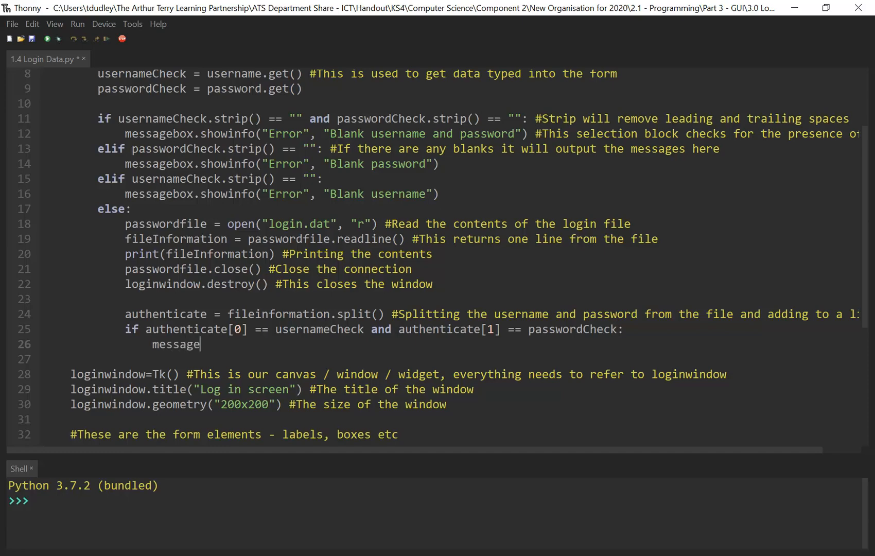
type("box")
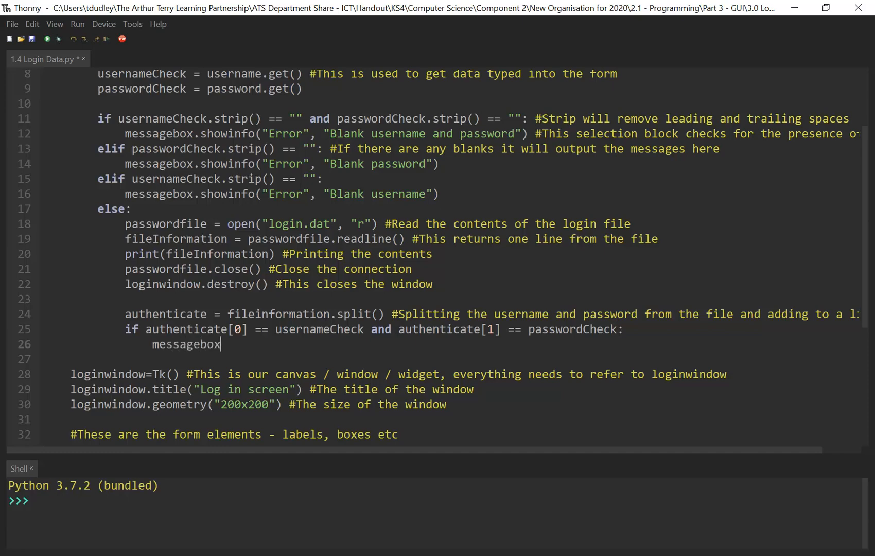
type(".showinfo(")
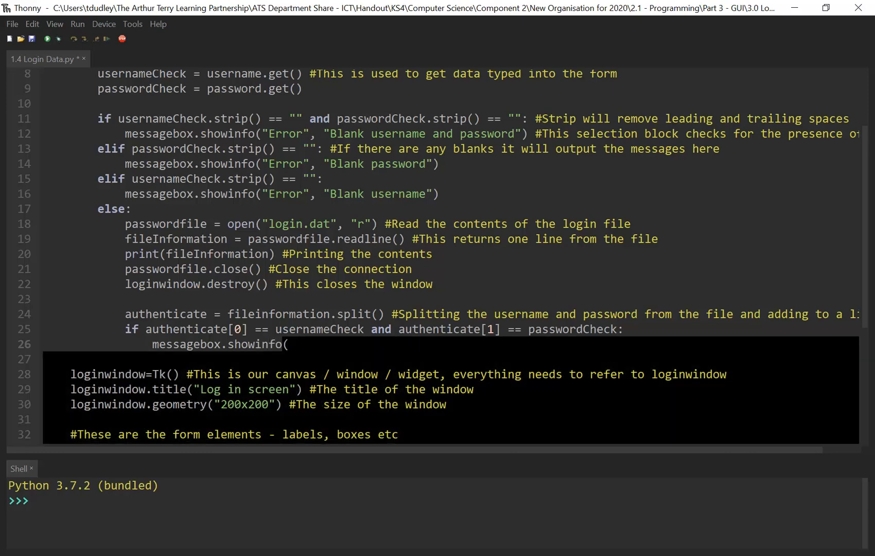
left_click(288, 345)
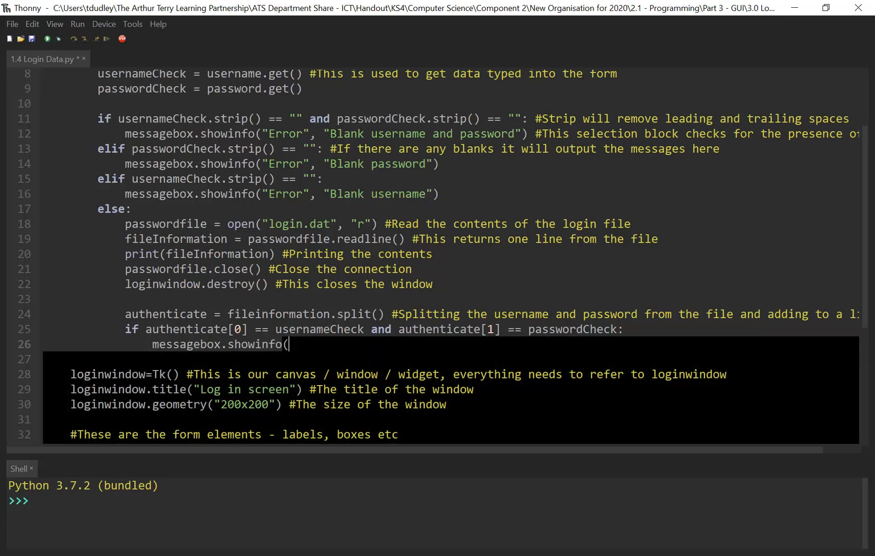
type("\"")
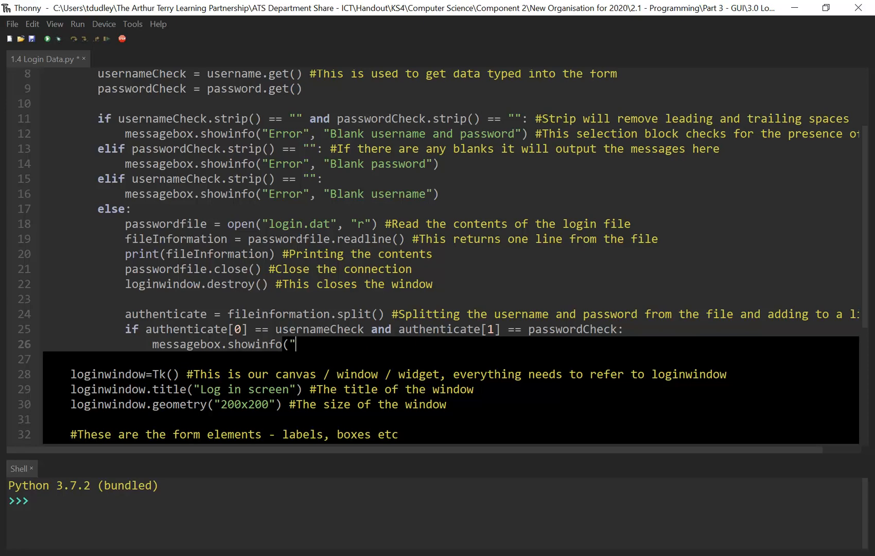
type("Authe")
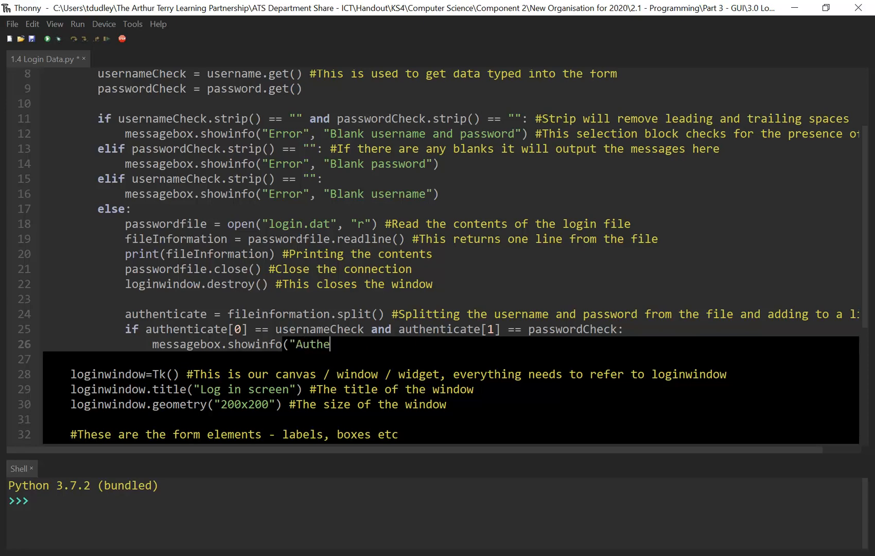
type("nticated\"")
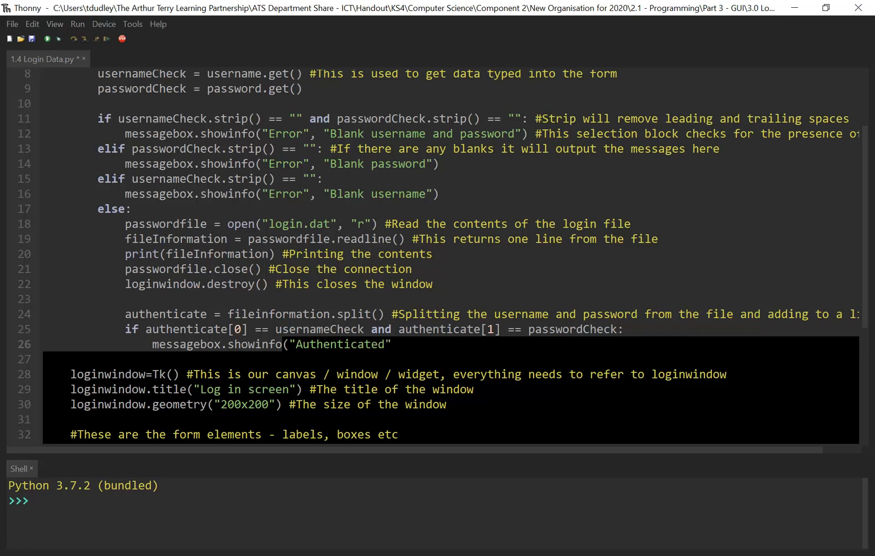
type(",")
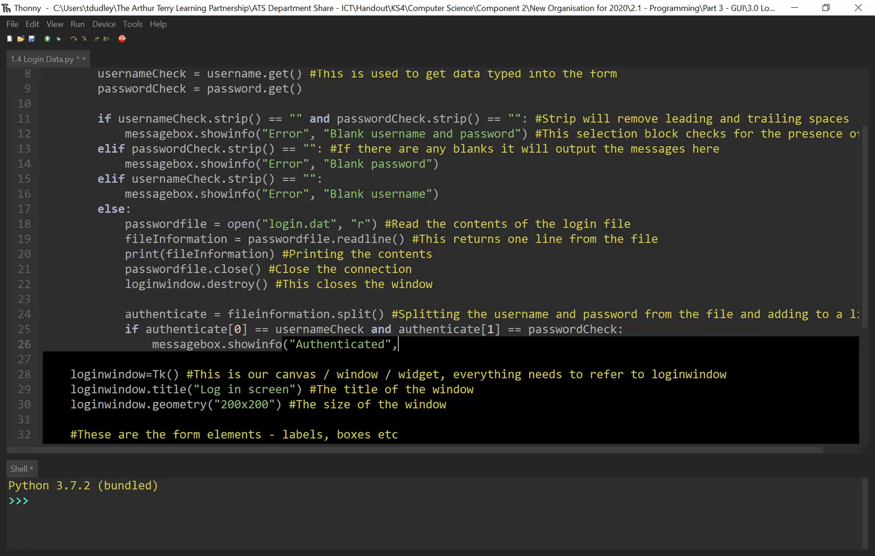
type("\"Cor")
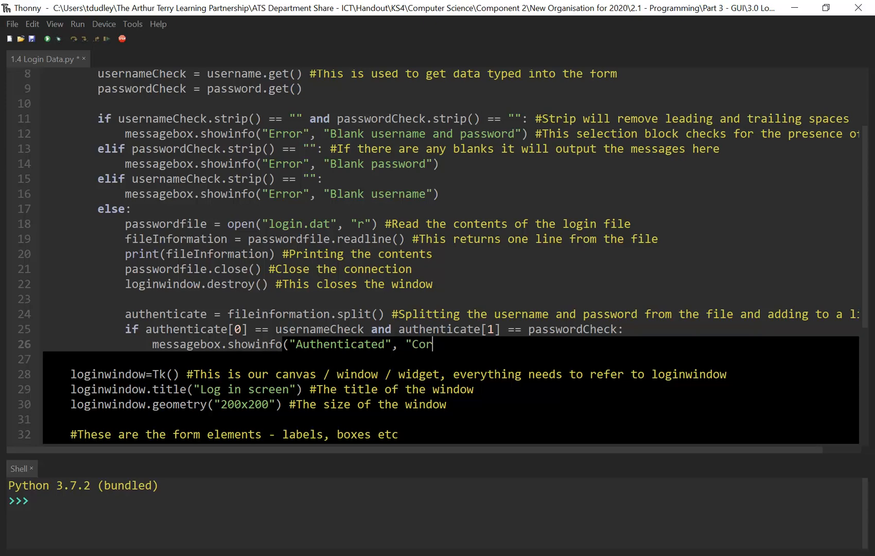
type("rect user")
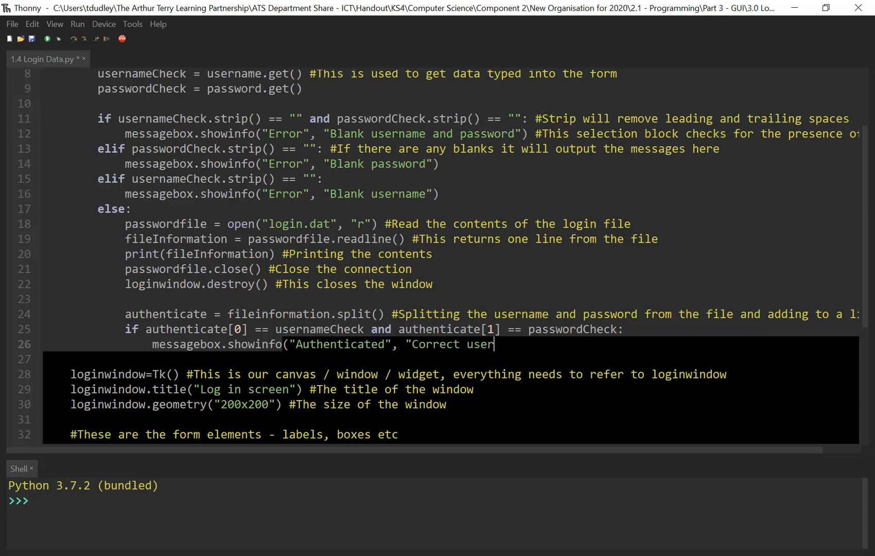
type("name and")
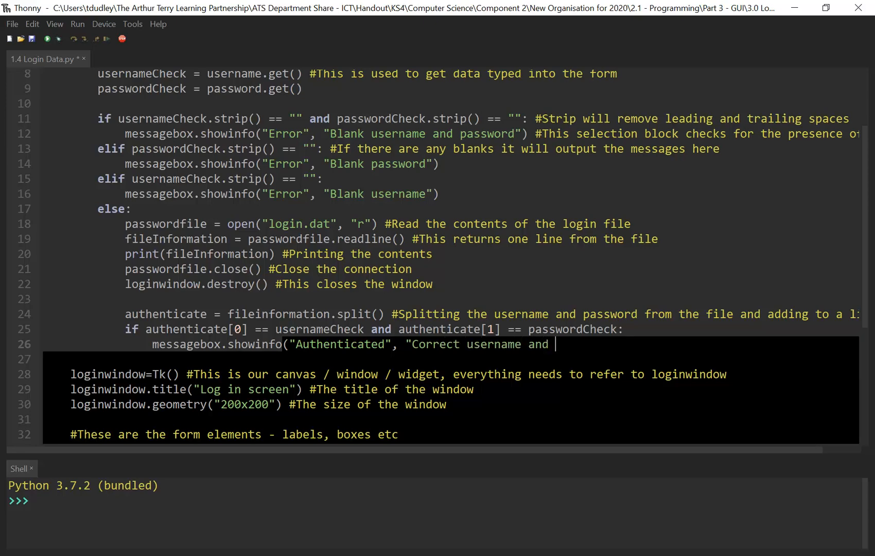
type("password\")")
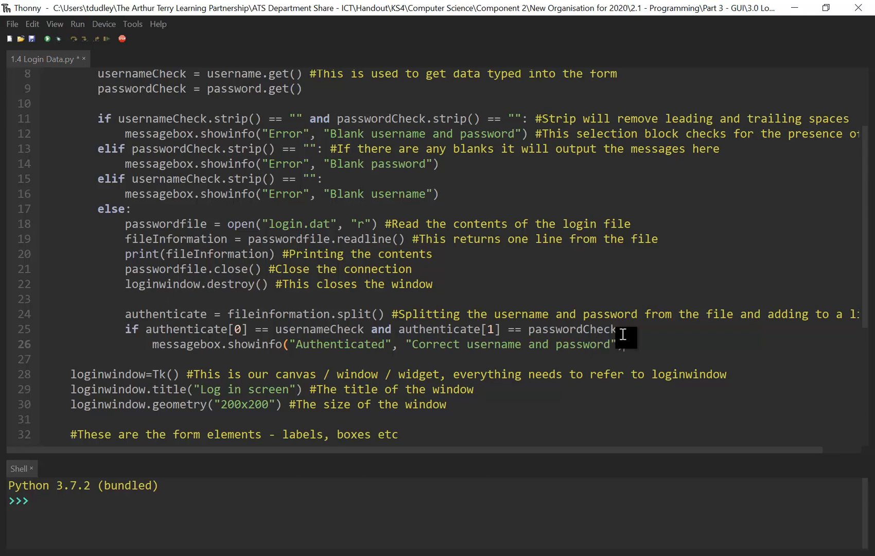
- Add a '#check username/password match' comment after the if condition
type(":")
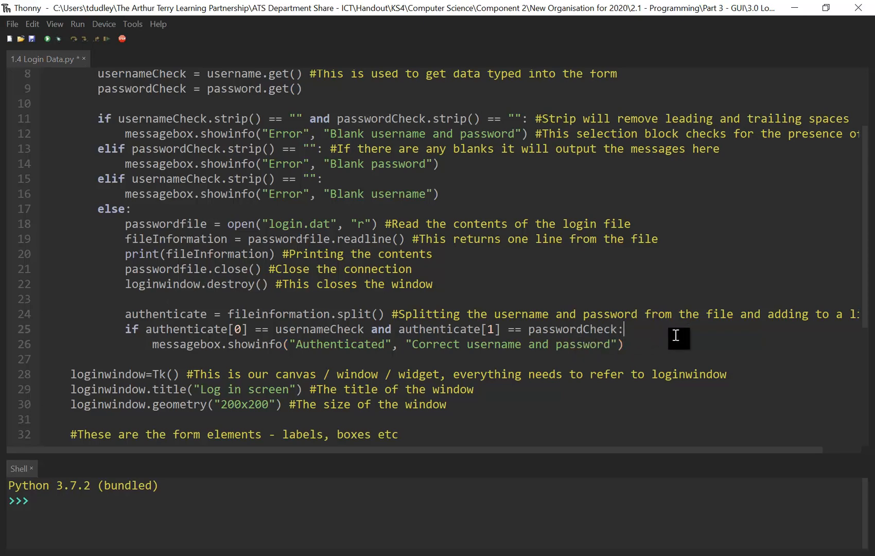
type("#check")
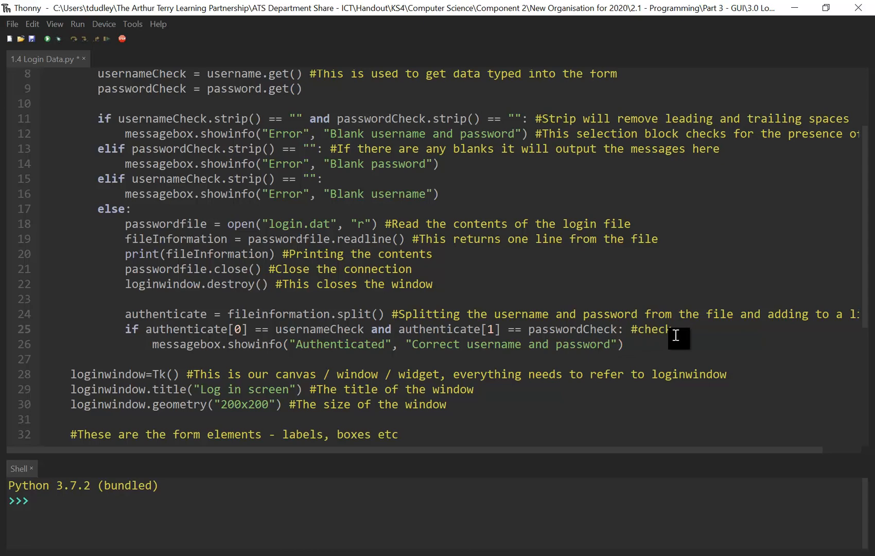
type("username/")
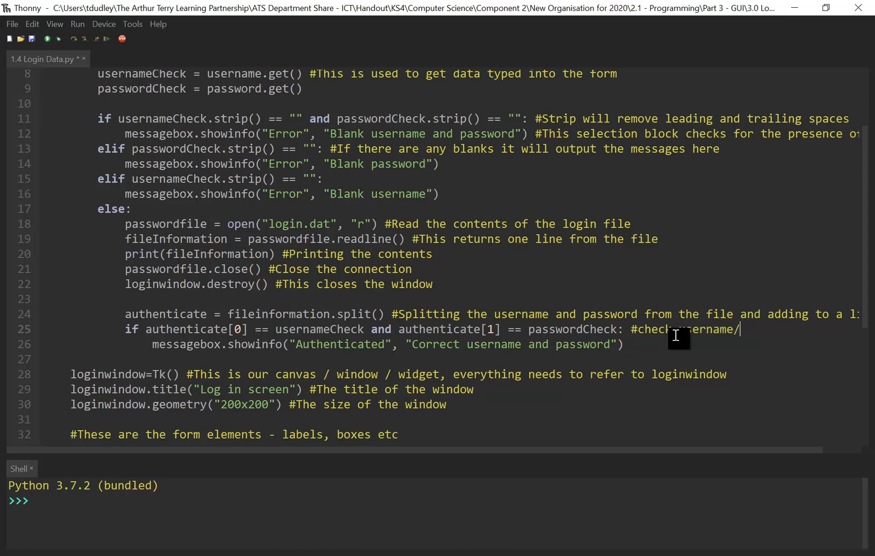
type("passwor")
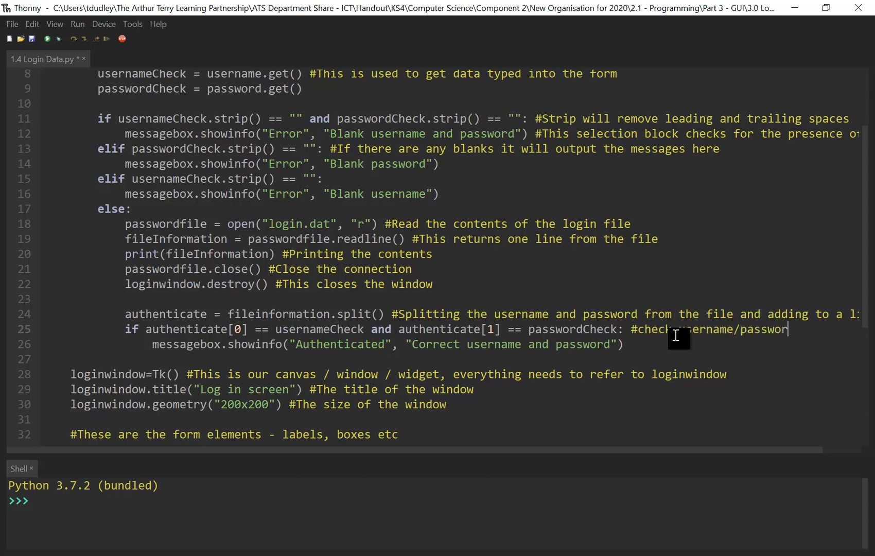
type("match")
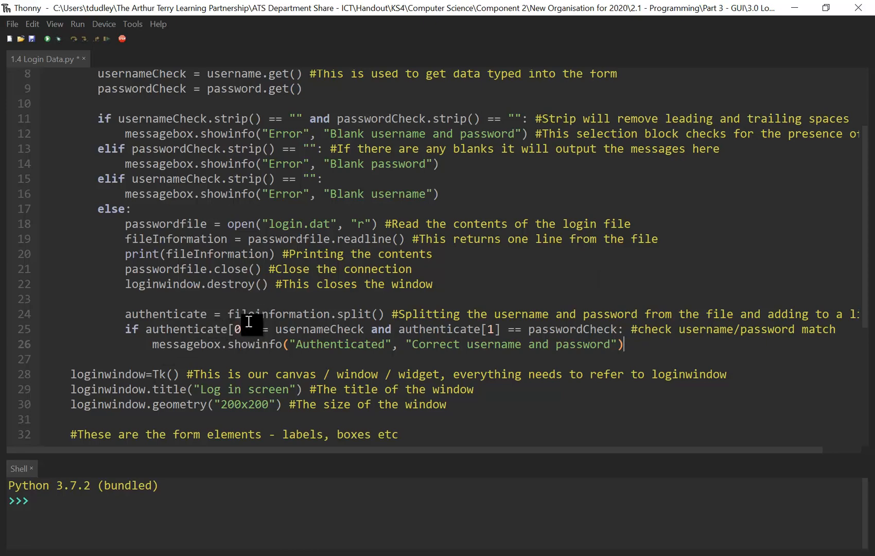
mouse_move(324, 314)
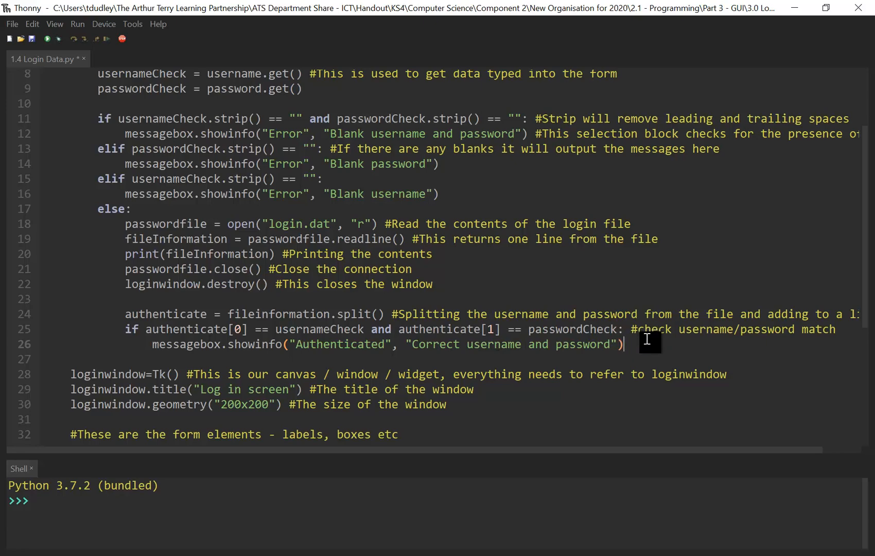
- Add an else branch showing messagebox.showinfo("Access denied", "Incorrect username and password")
key("Return")
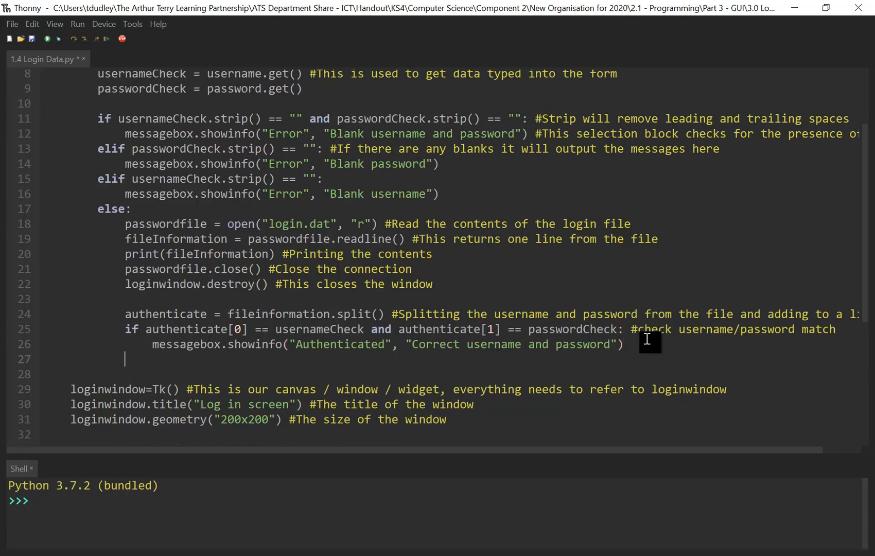
type("else:")
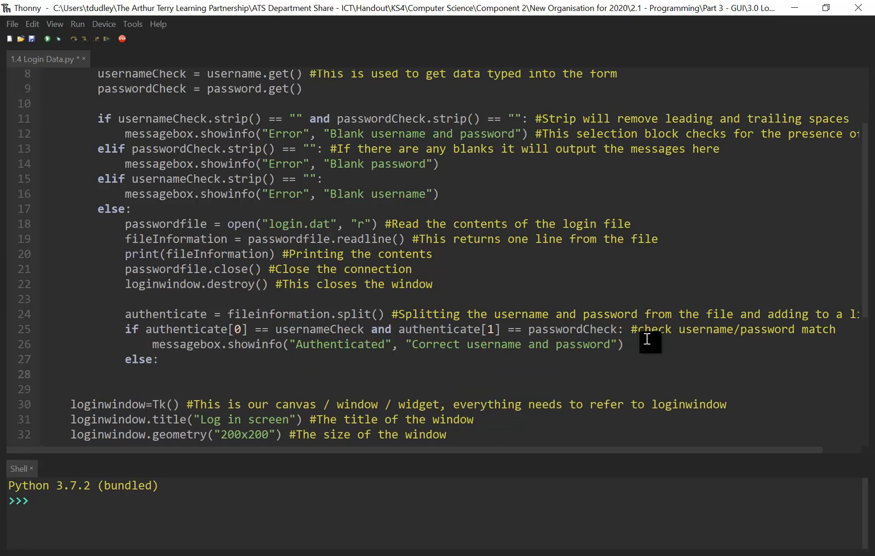
left_click(152, 374)
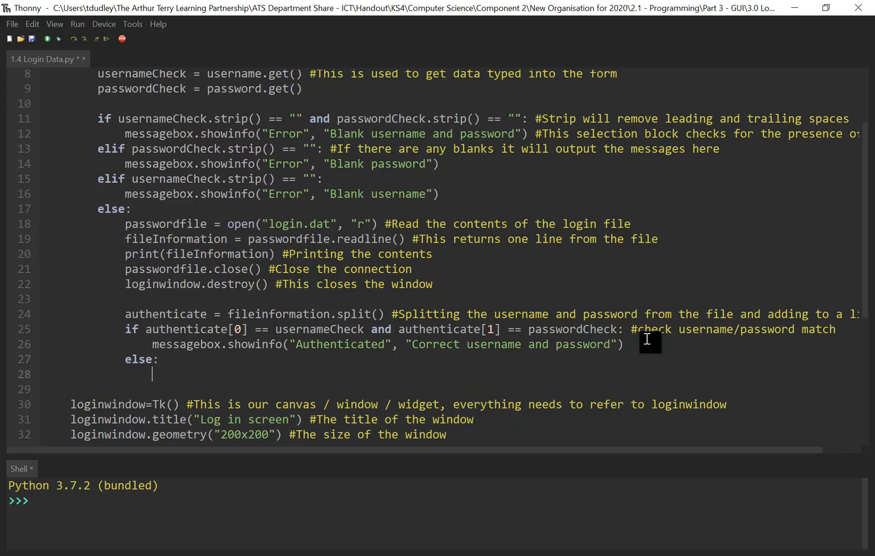
scroll("down", 3)
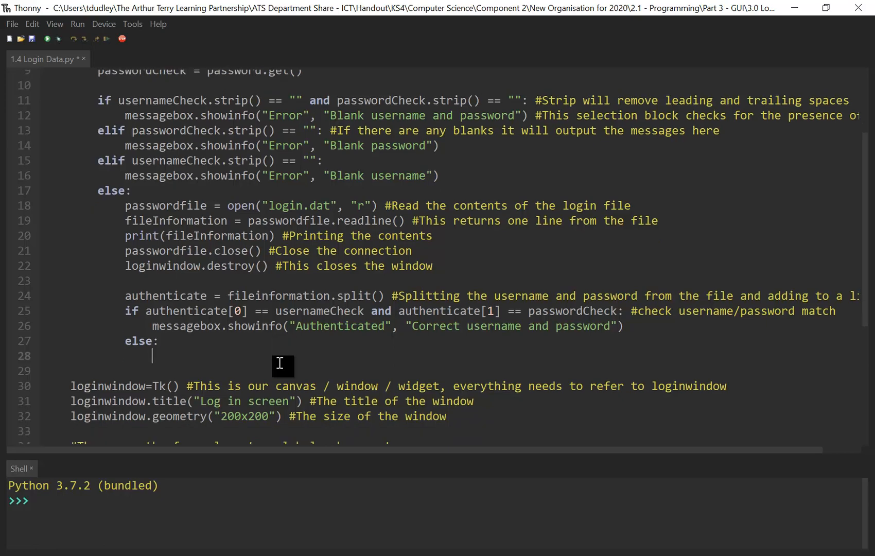
type("message")
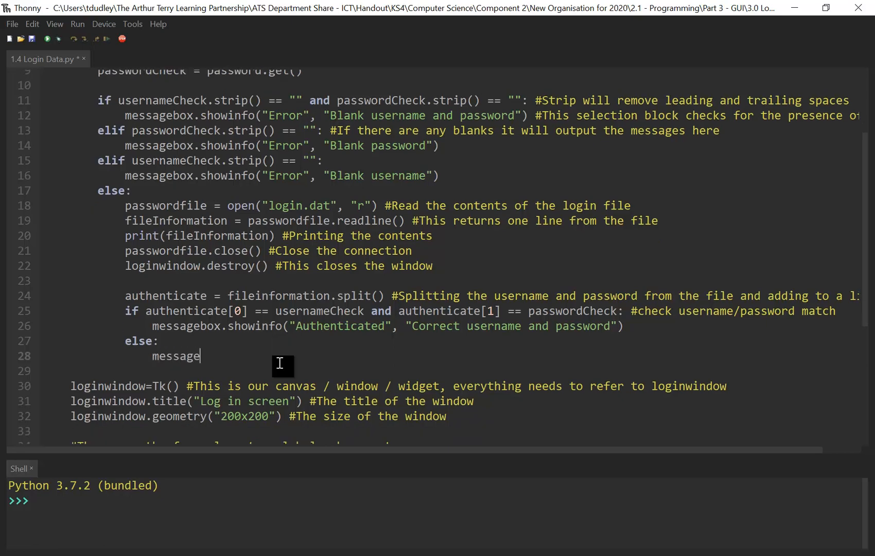
type("box")
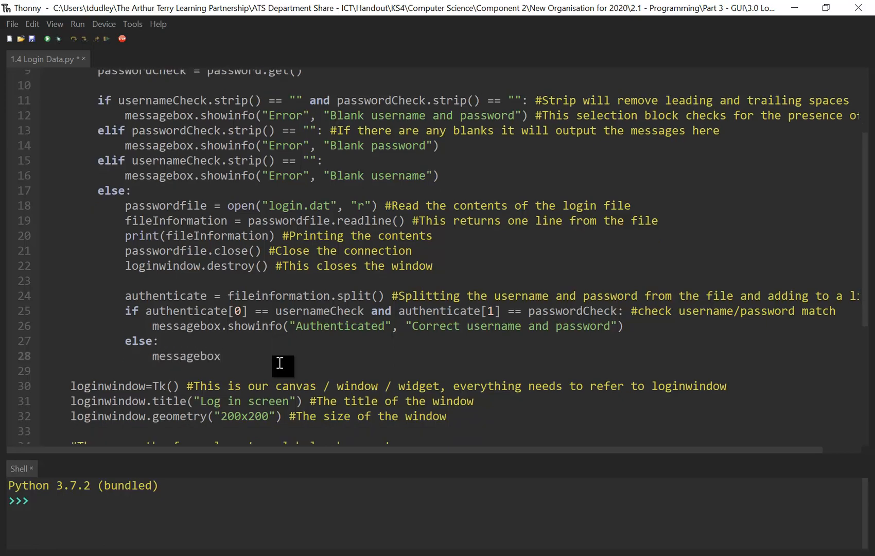
type(".showinfo")
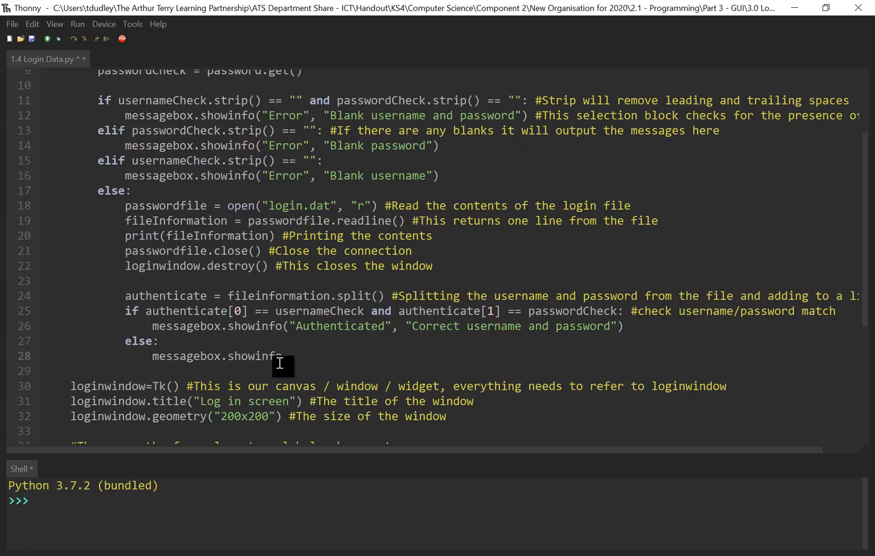
type("(\"")
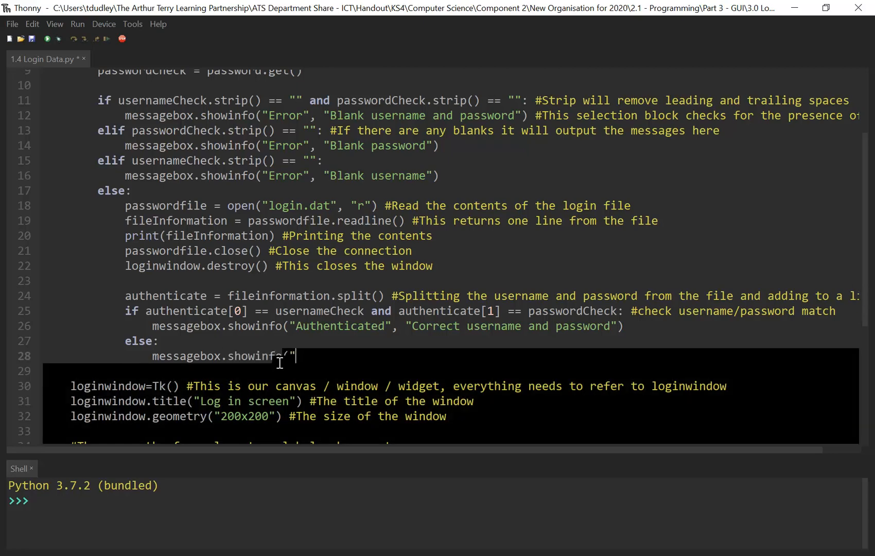
type("Acce")
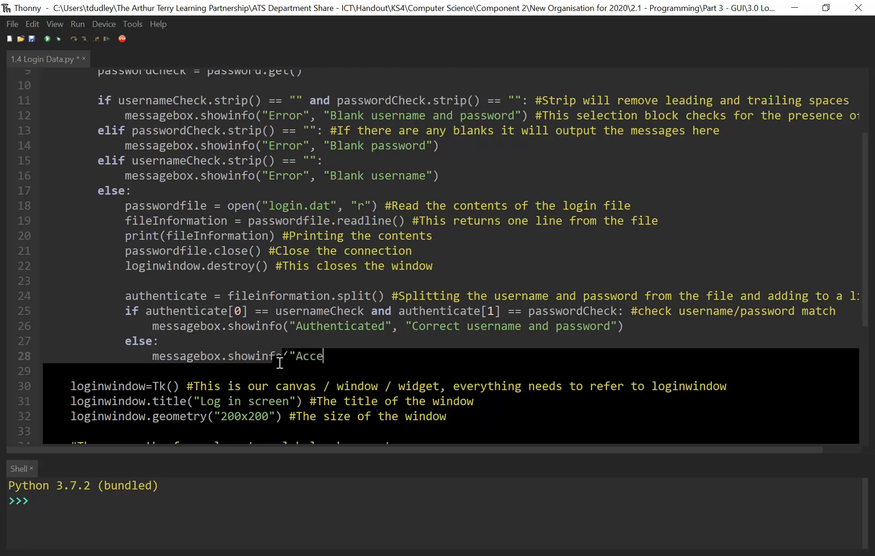
type("ss deni")
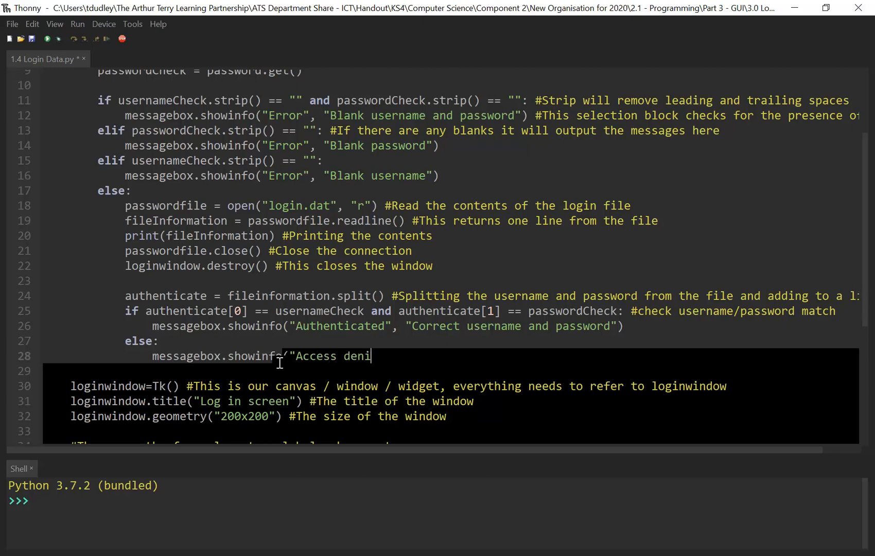
type("ed\")")
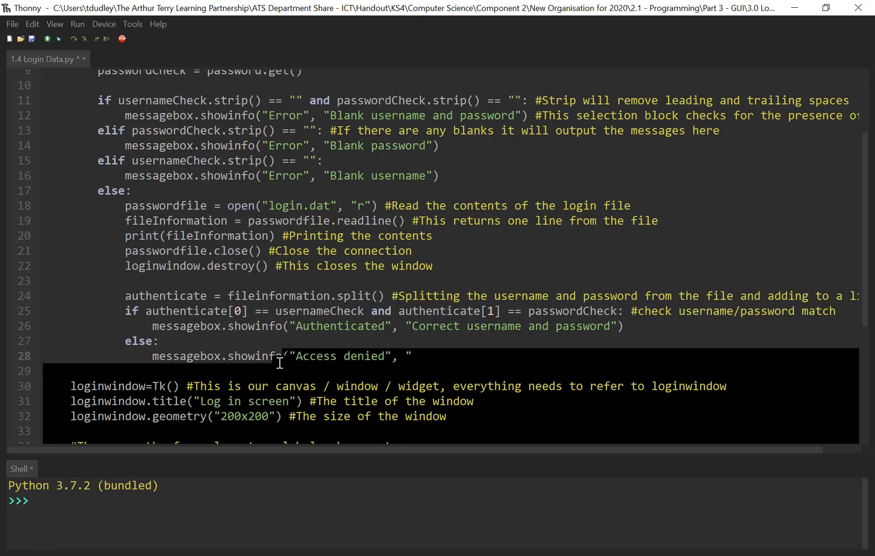
type("Incorrect")
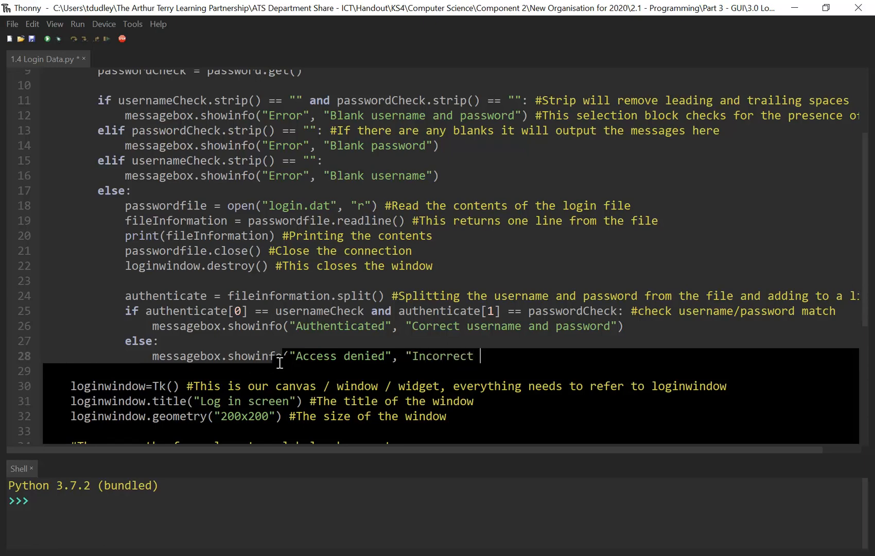
type("username and password\")")
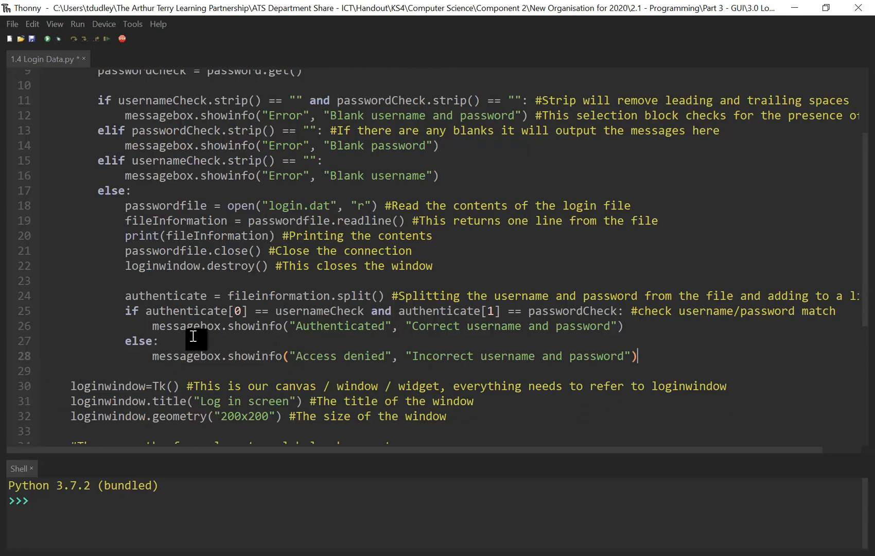
scroll("down", 3)
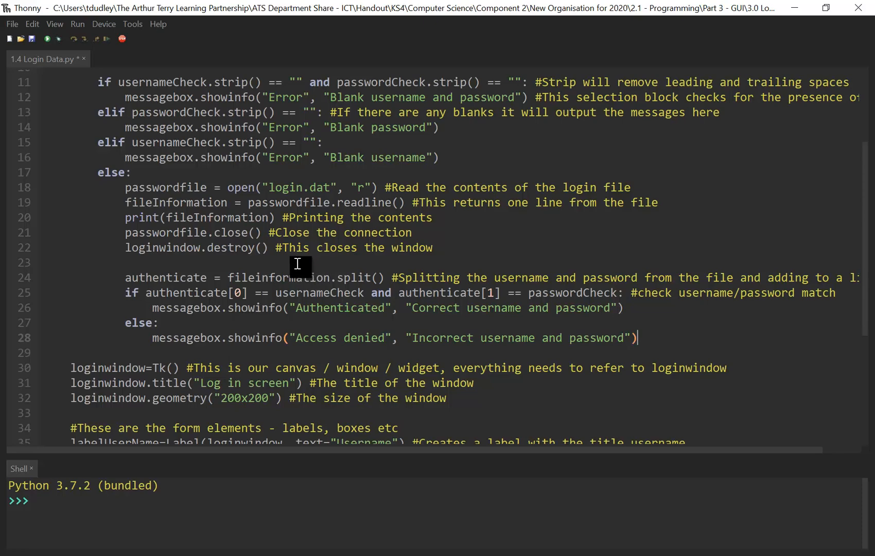
mouse_move(349, 240)
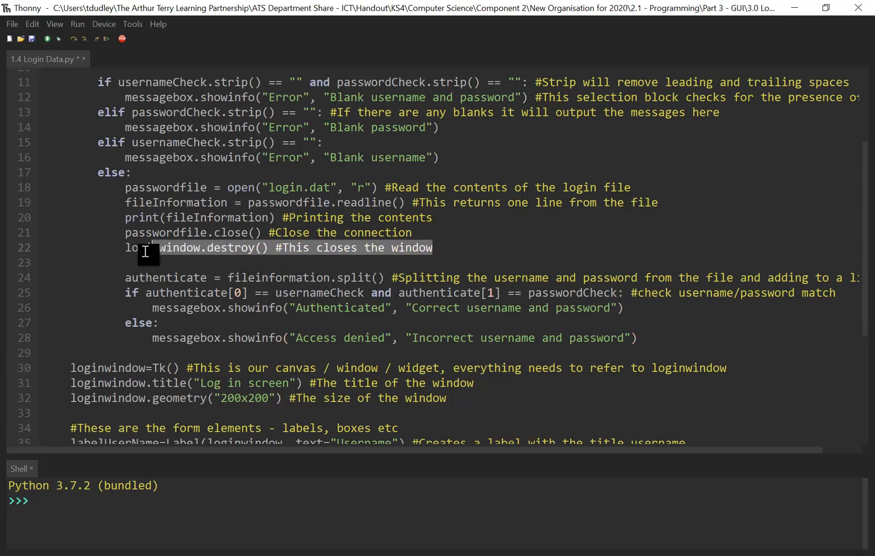
- Move 'loginwindow.destroy() #This closes the window' to after the if/else authentication check
key("Delete")
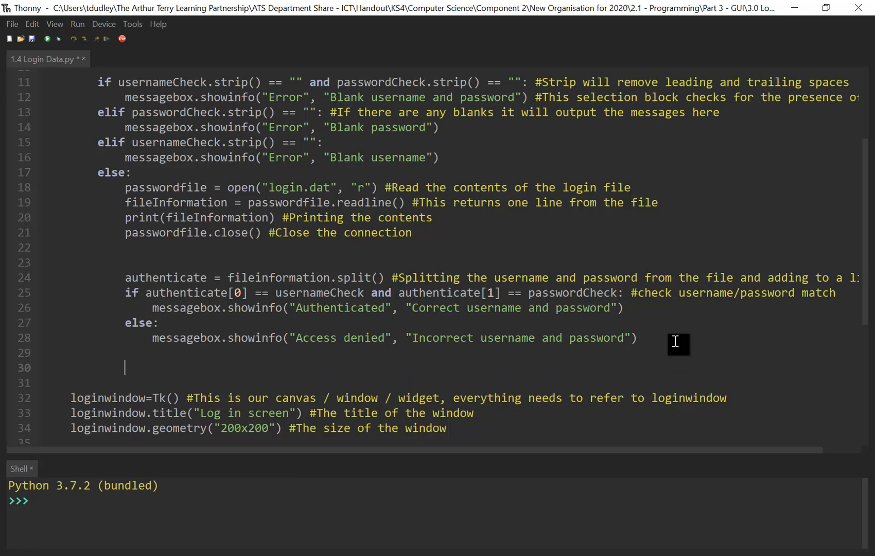
type("loginwindow.destroy() #This closes the window")
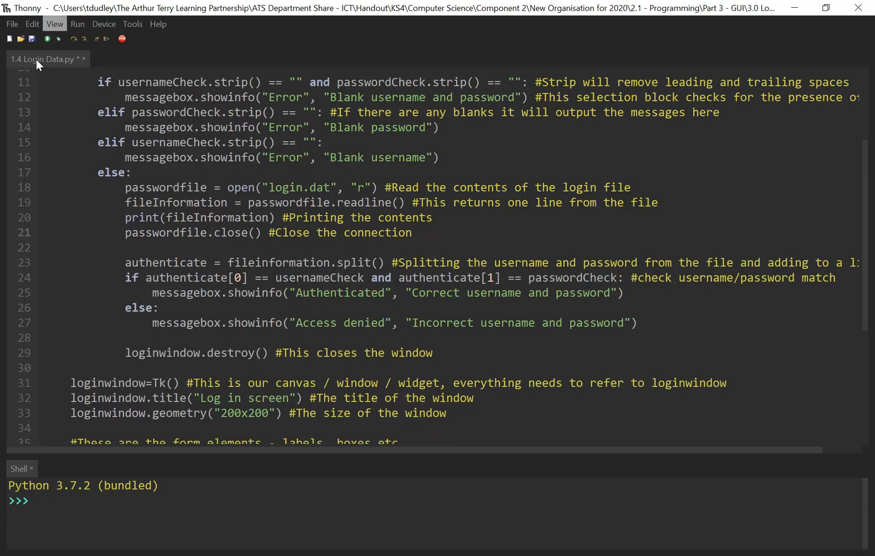
mouse_move(47, 38)
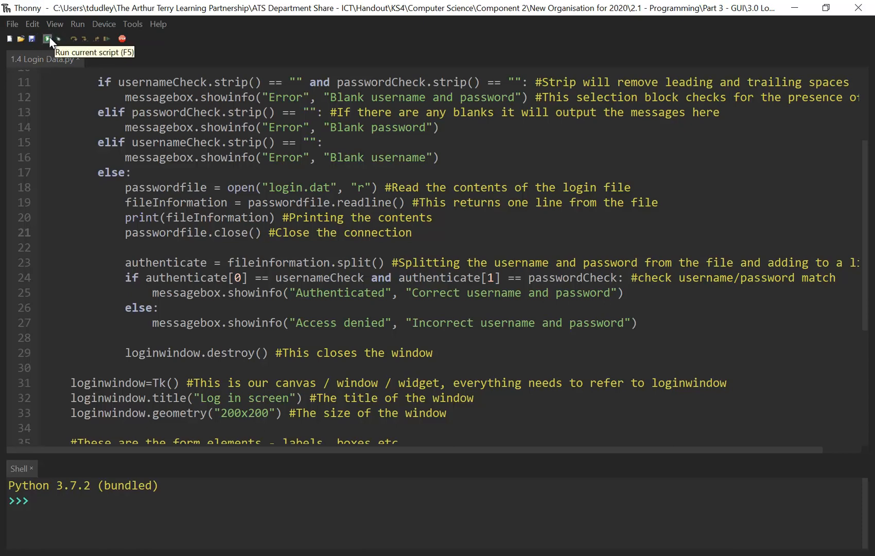
left_click(47, 38)
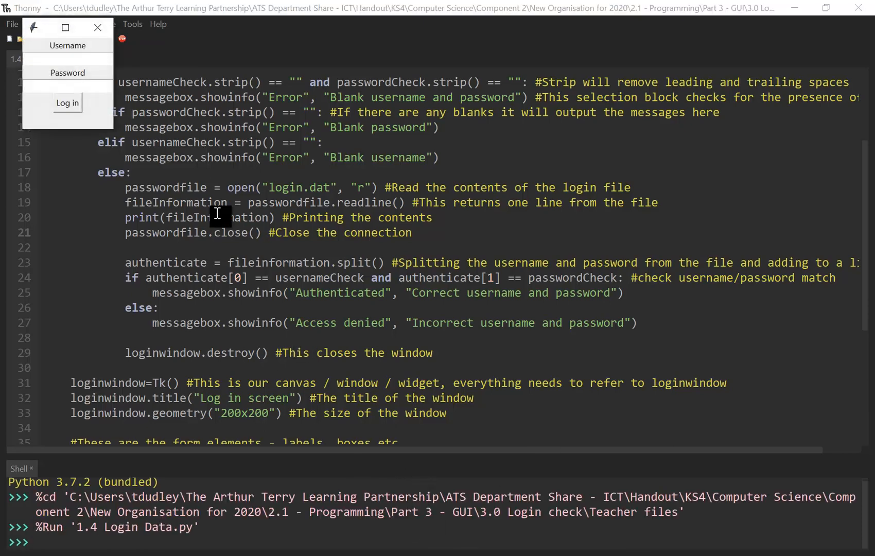
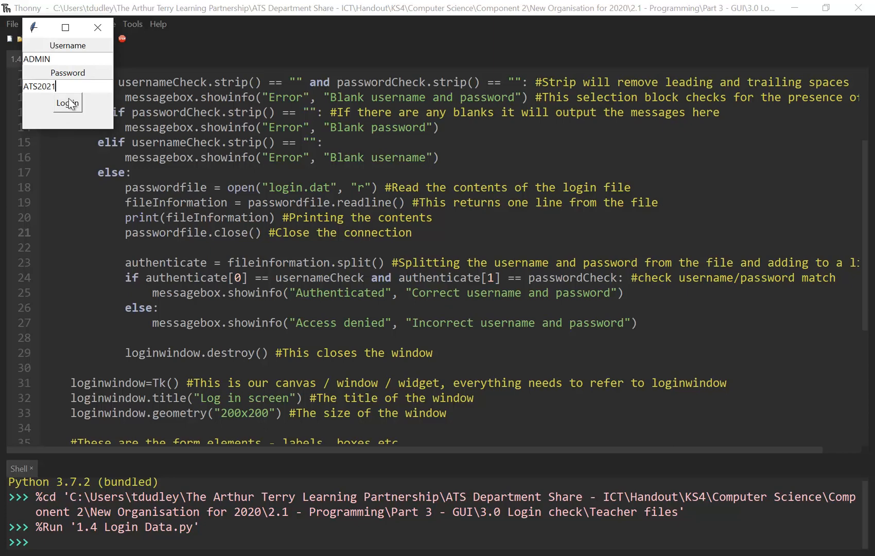
left_click(67, 103)
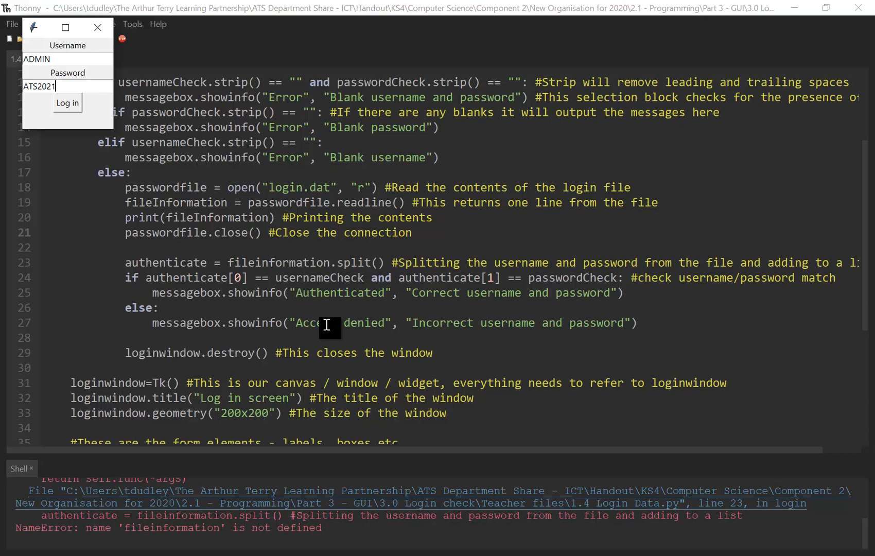
mouse_move(259, 241)
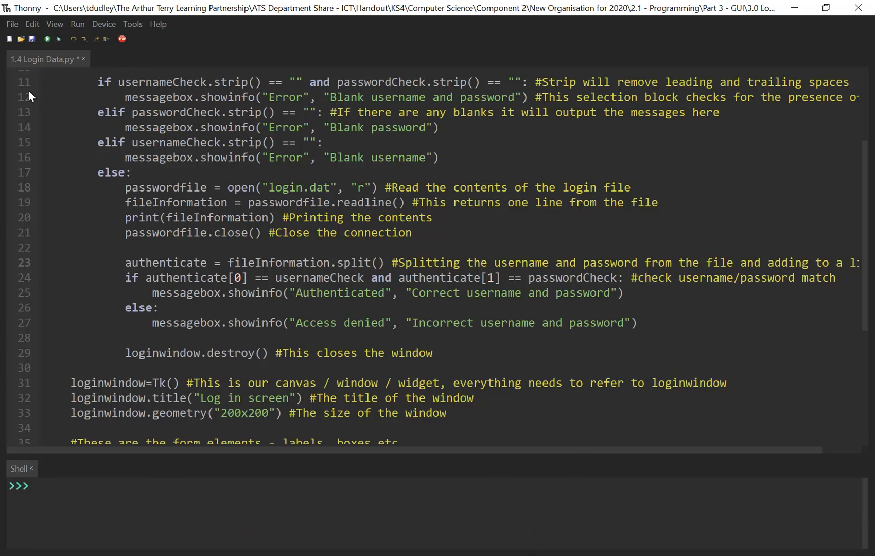
left_click(47, 38)
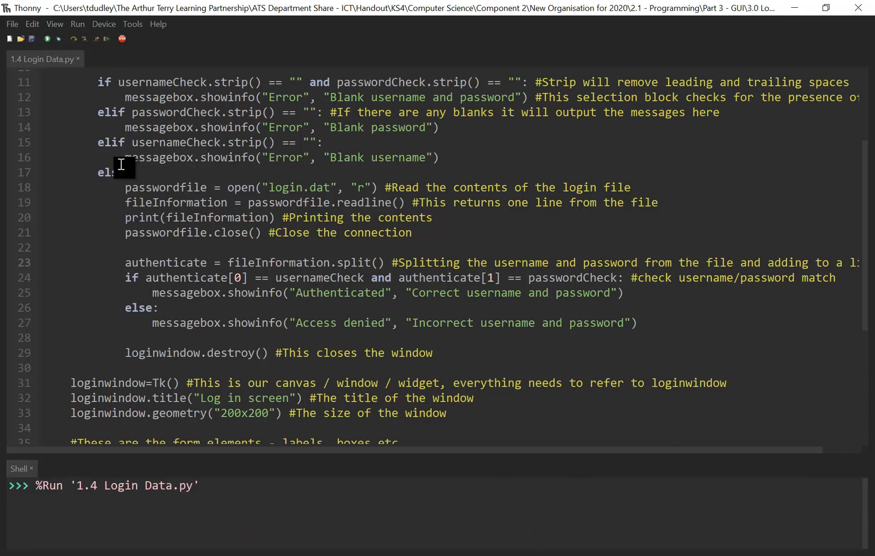
left_click(47, 38)
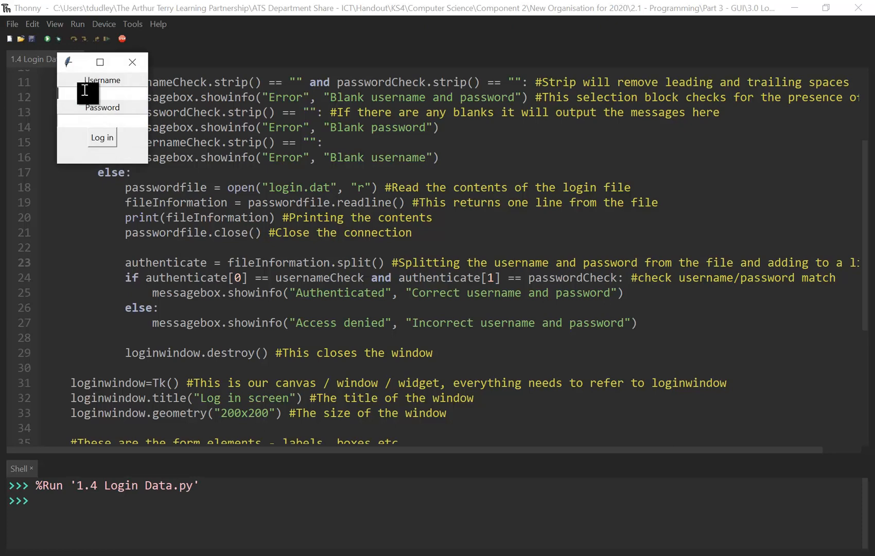
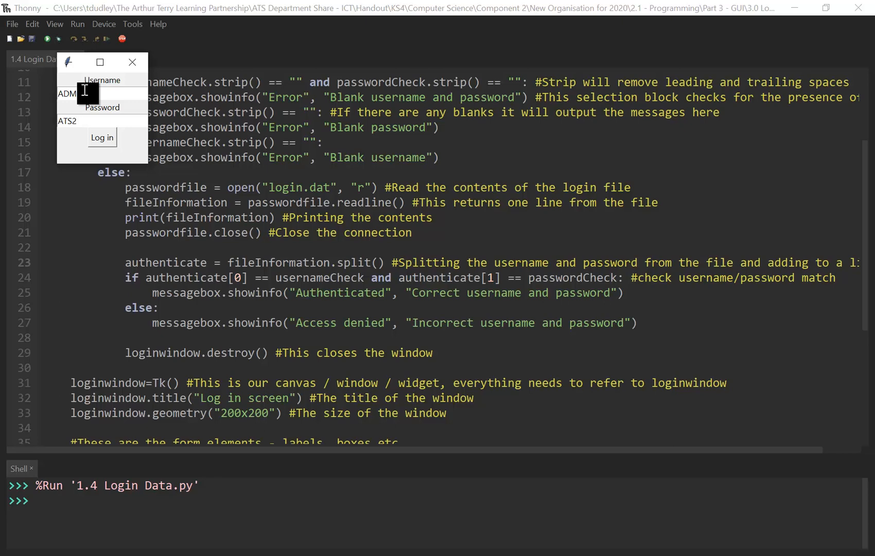
left_click(102, 136)
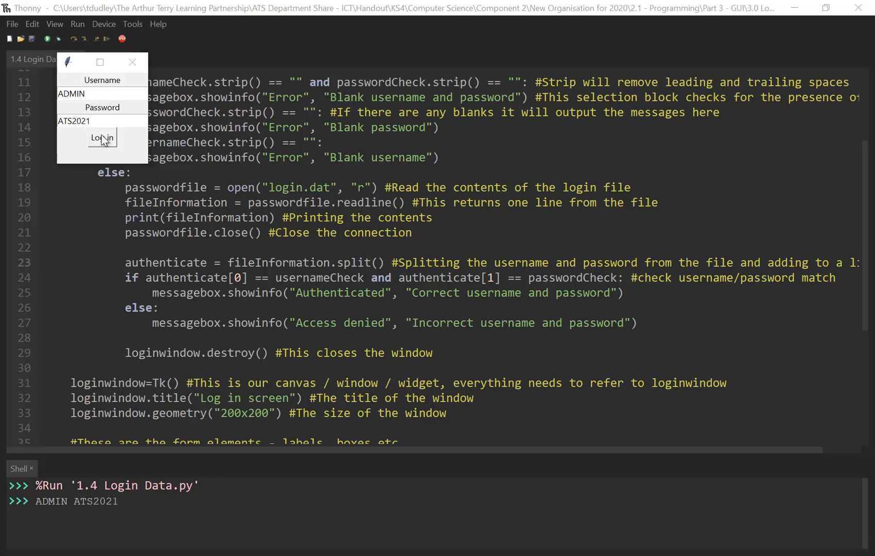
left_click(102, 137)
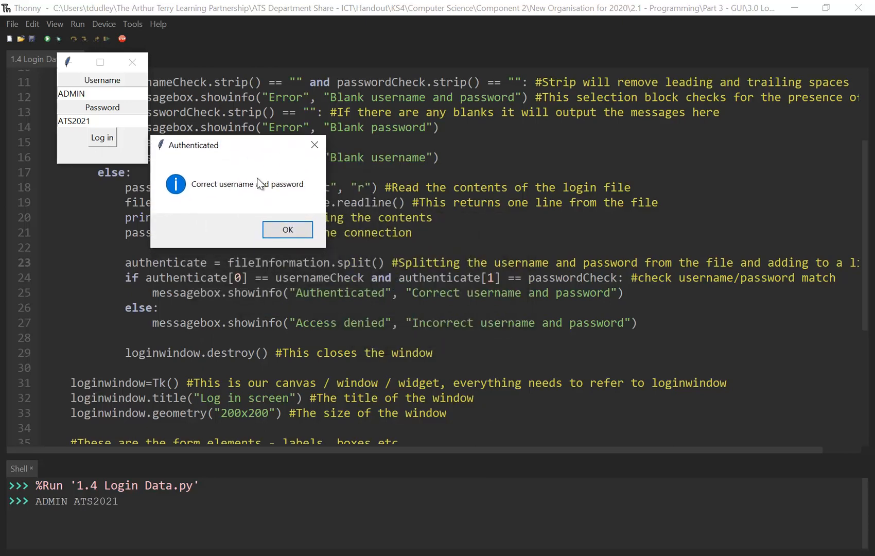
left_click(287, 229)
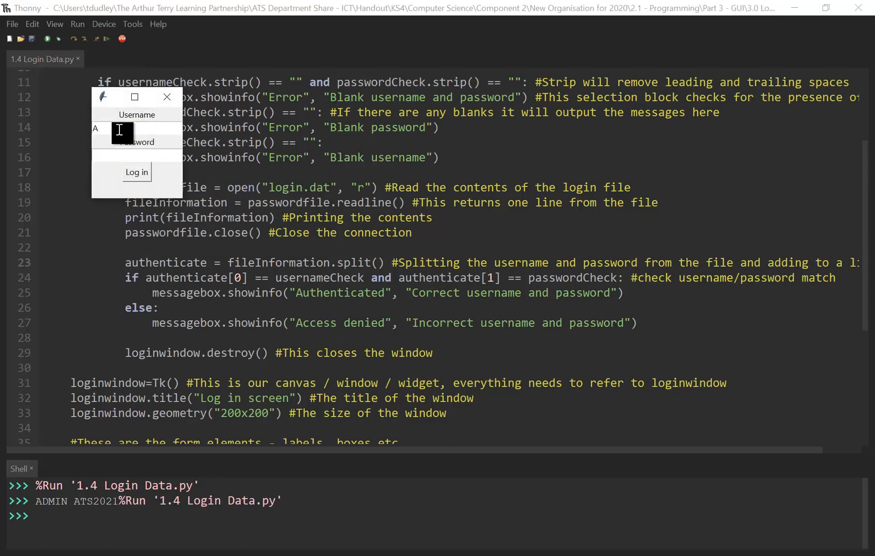
- Try ADMIN with a wrong password and dismiss the Access denied message
type("ADMIN")
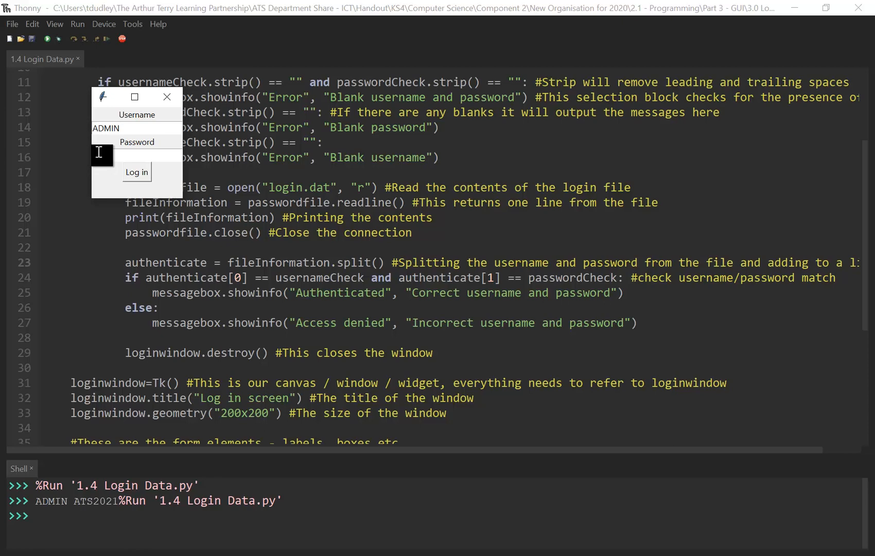
left_click(136, 170)
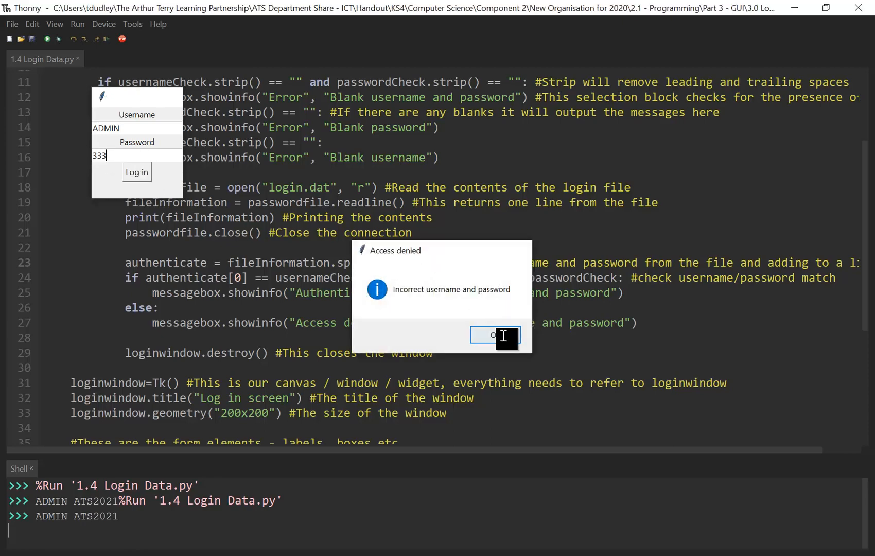
left_click(494, 334)
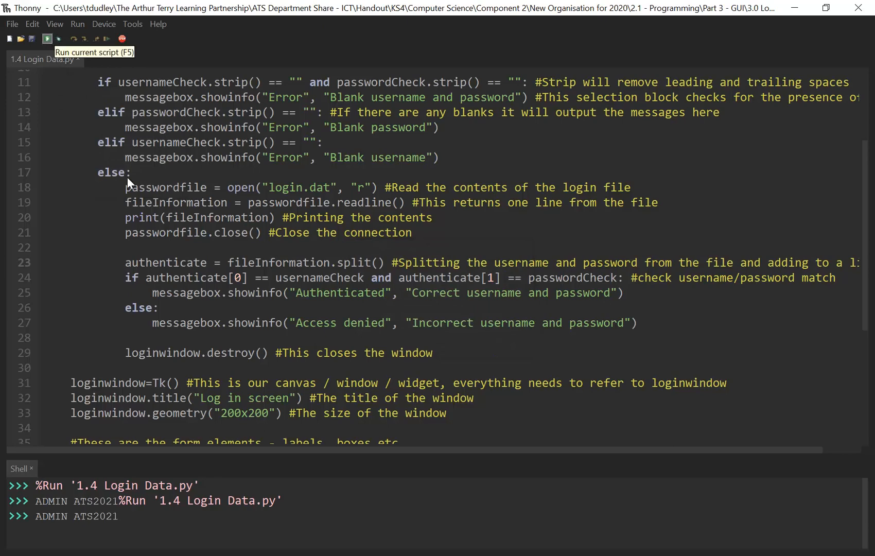
left_click(48, 38)
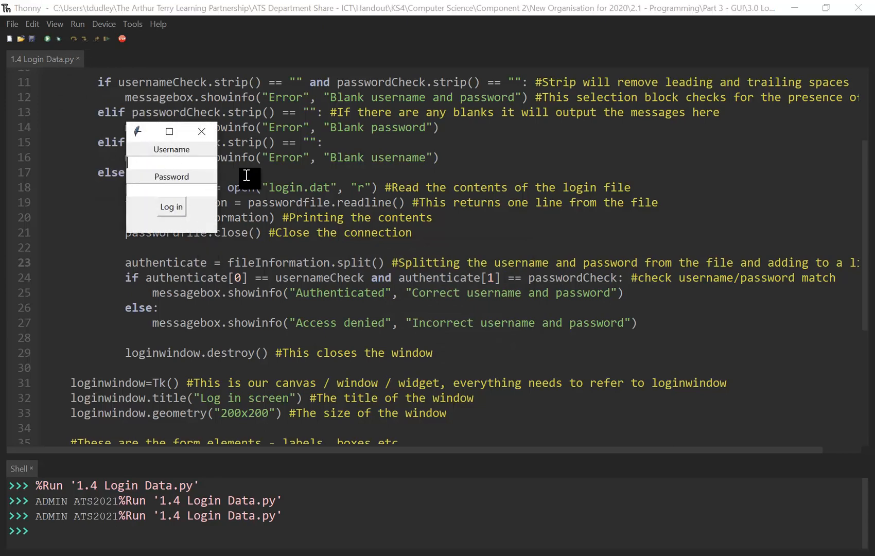
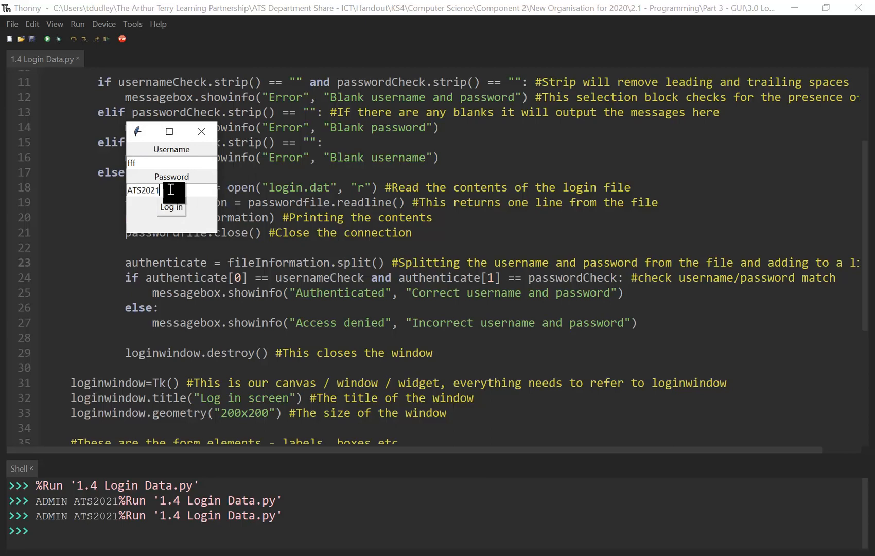
left_click(171, 207)
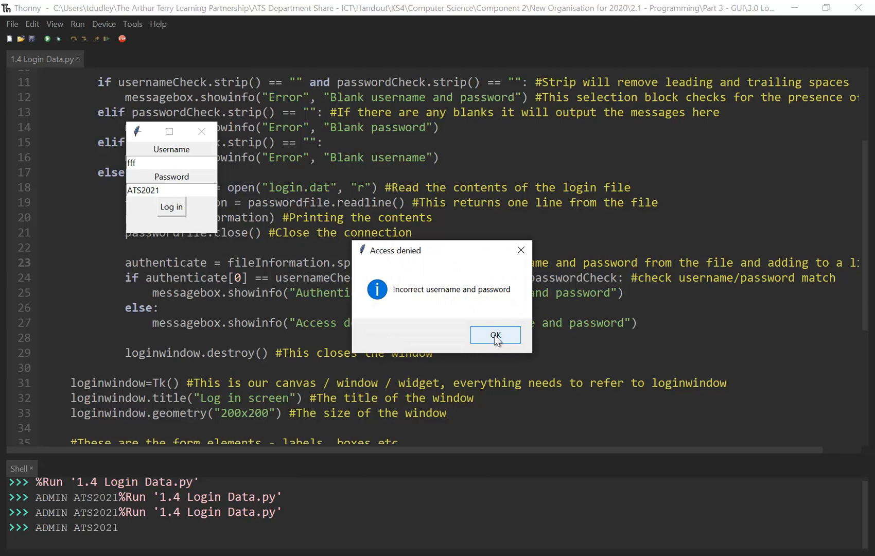
left_click(494, 336)
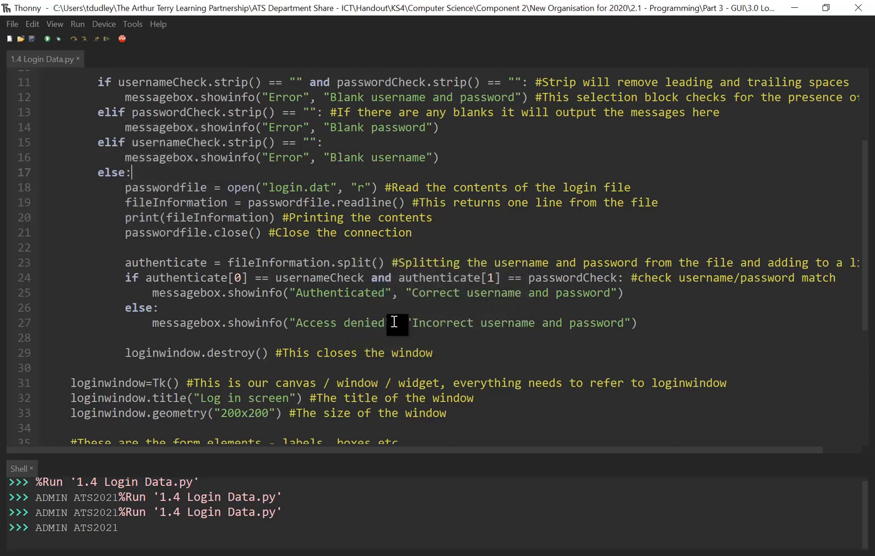
mouse_move(274, 295)
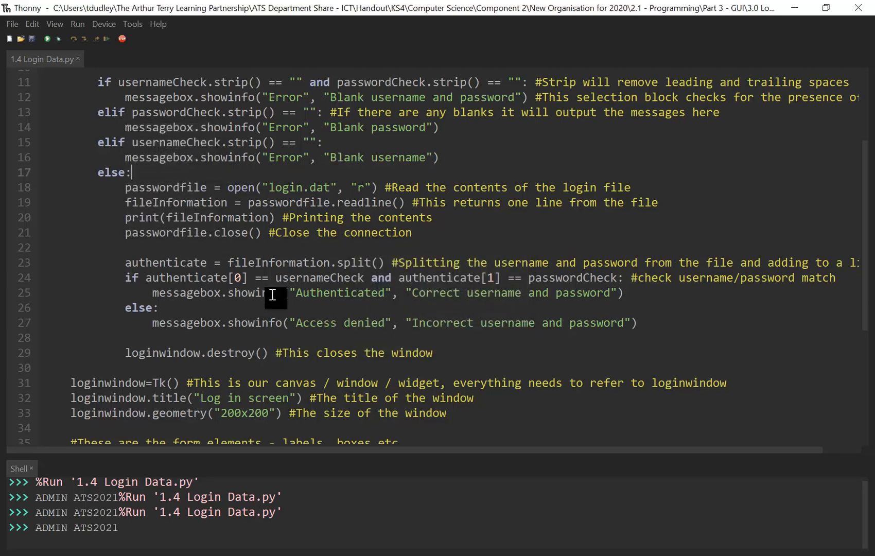
mouse_move(200, 296)
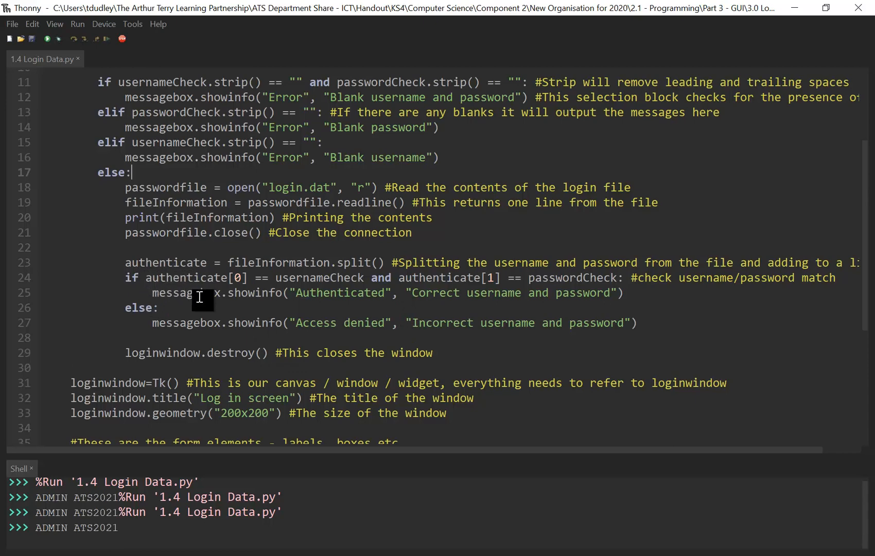
scroll("down", 3)
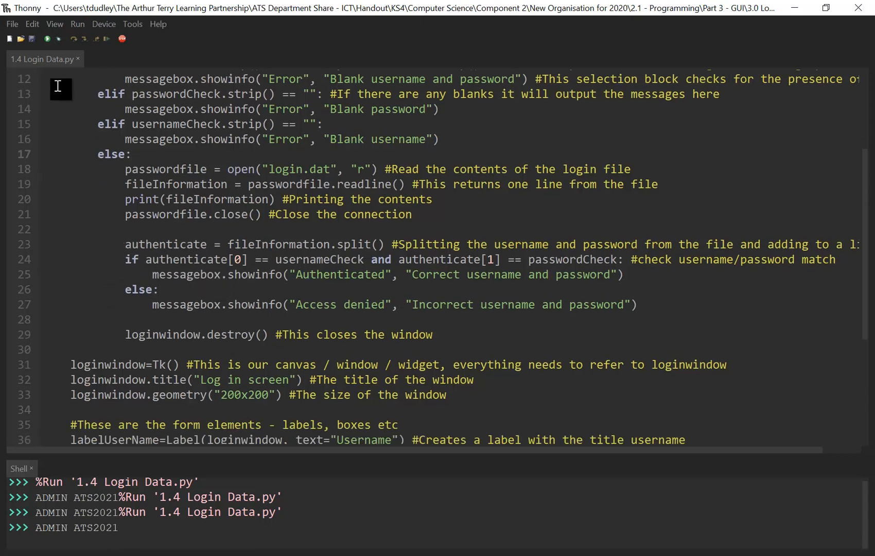
mouse_move(424, 239)
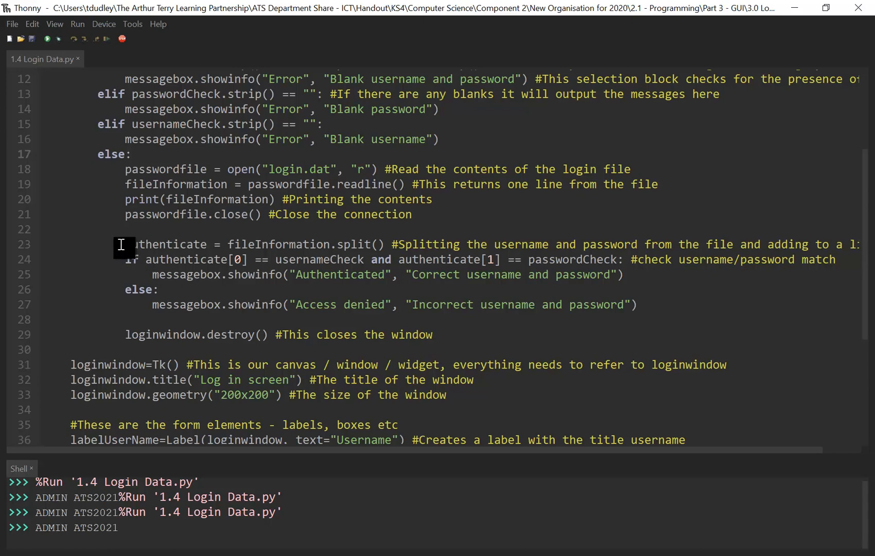
double_click(167, 244)
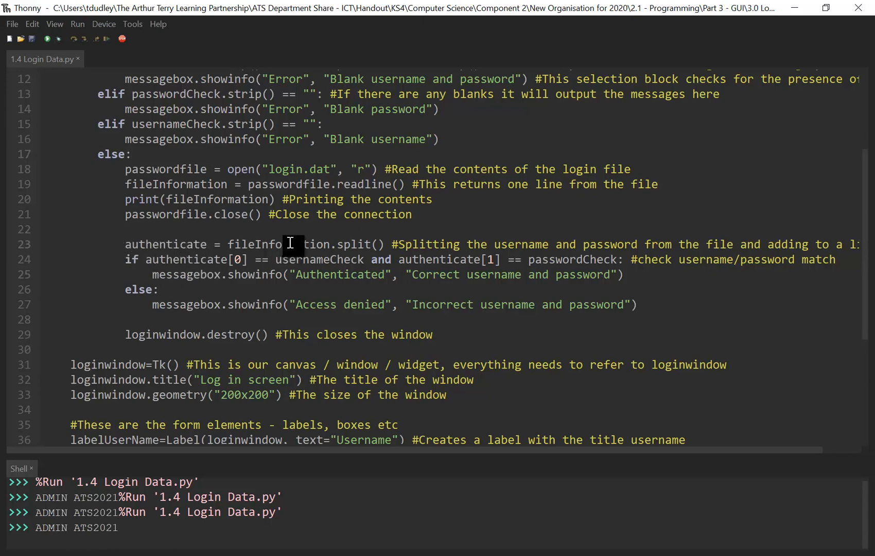
scroll("up", 3)
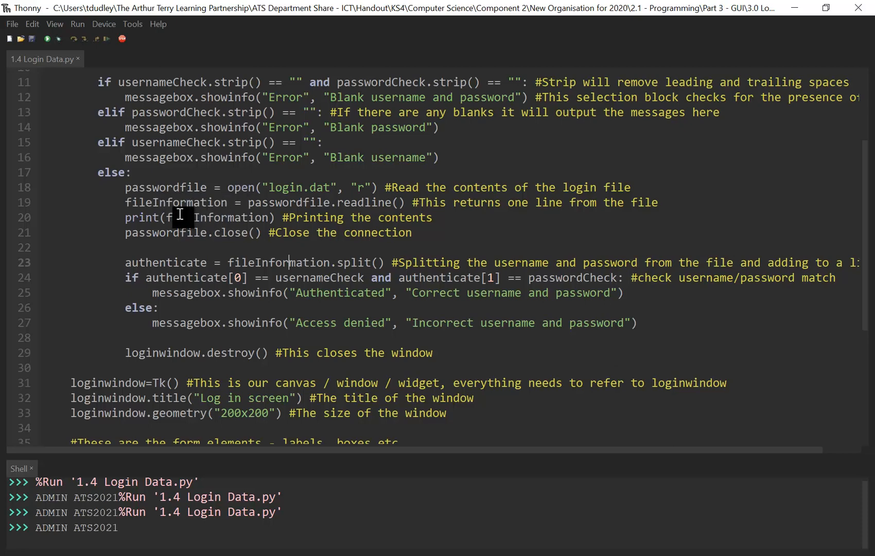
mouse_move(410, 201)
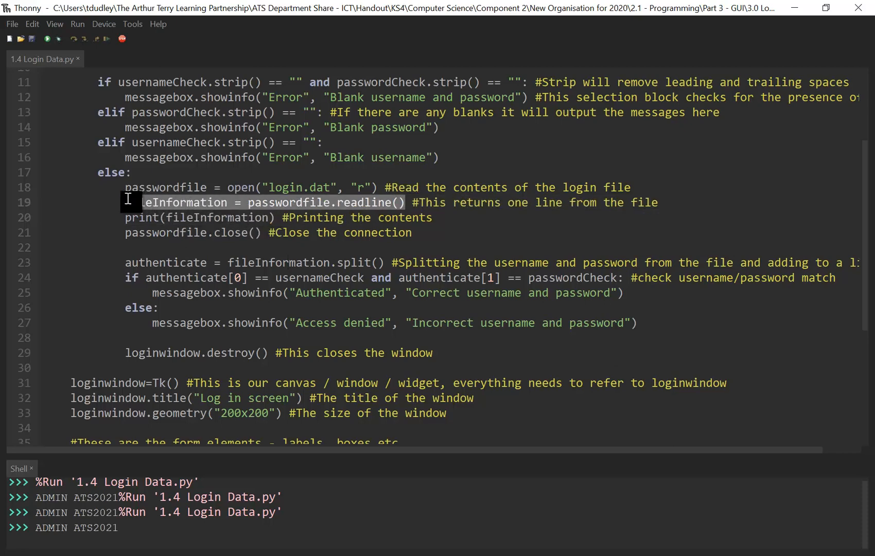
left_click(228, 292)
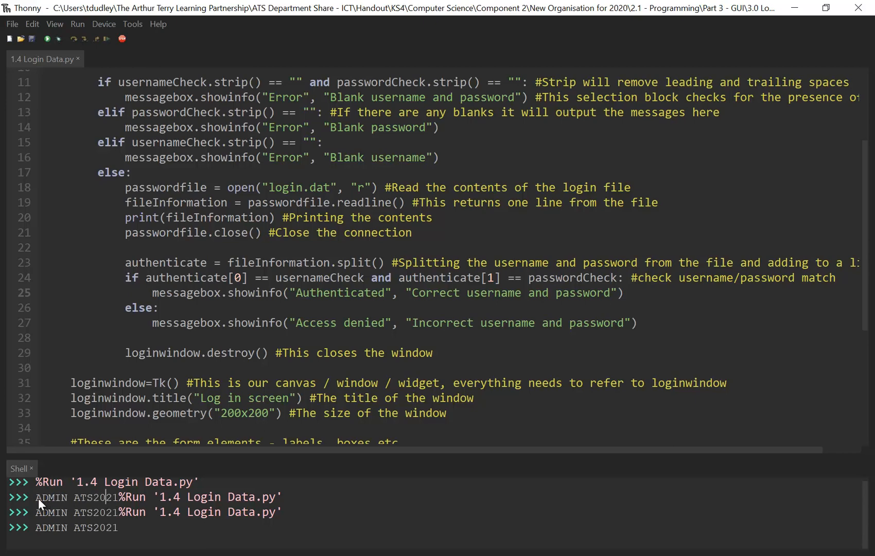
double_click(51, 497)
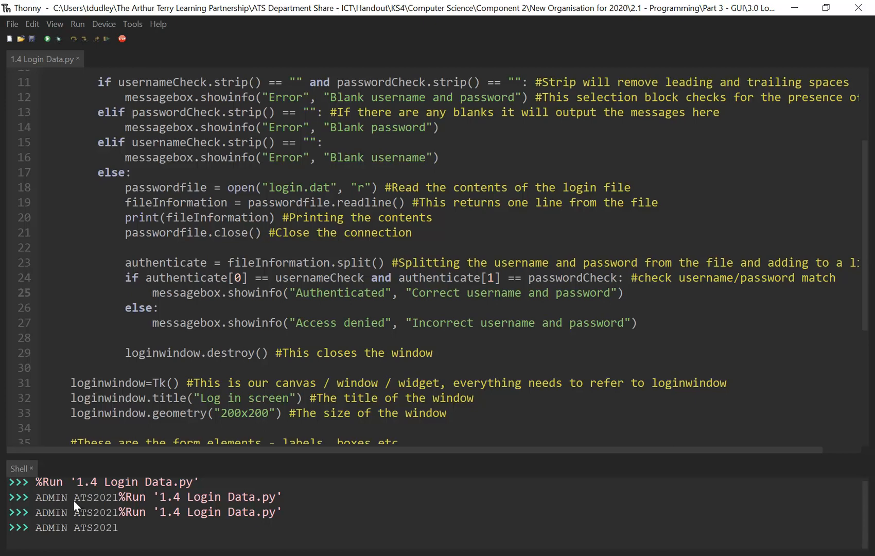
double_click(96, 497)
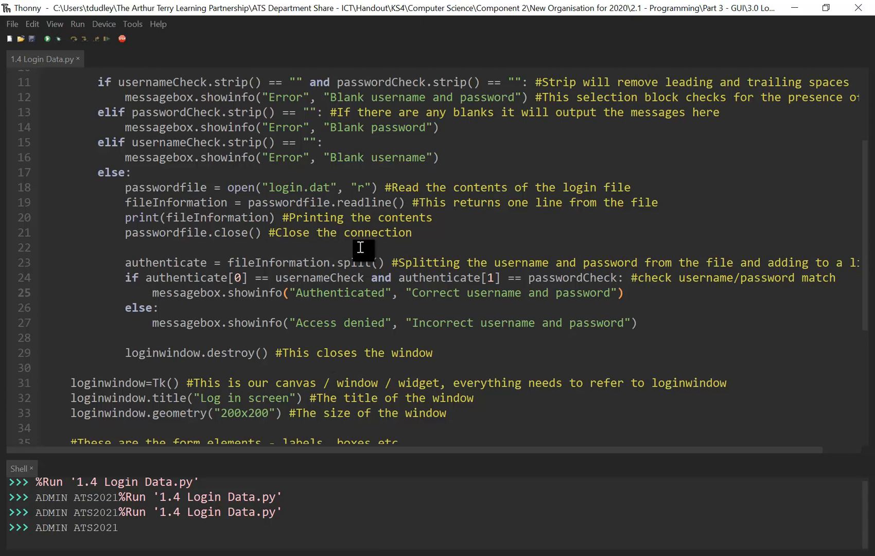
mouse_move(272, 286)
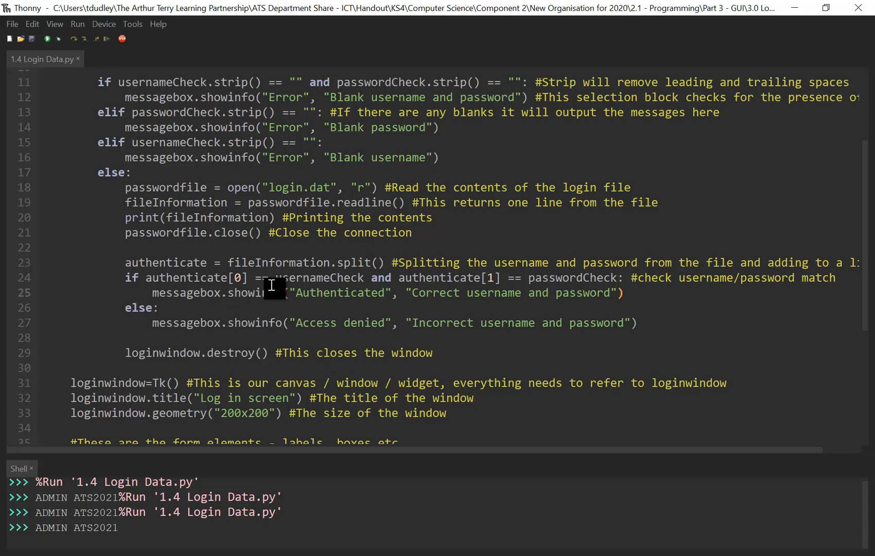
mouse_move(399, 293)
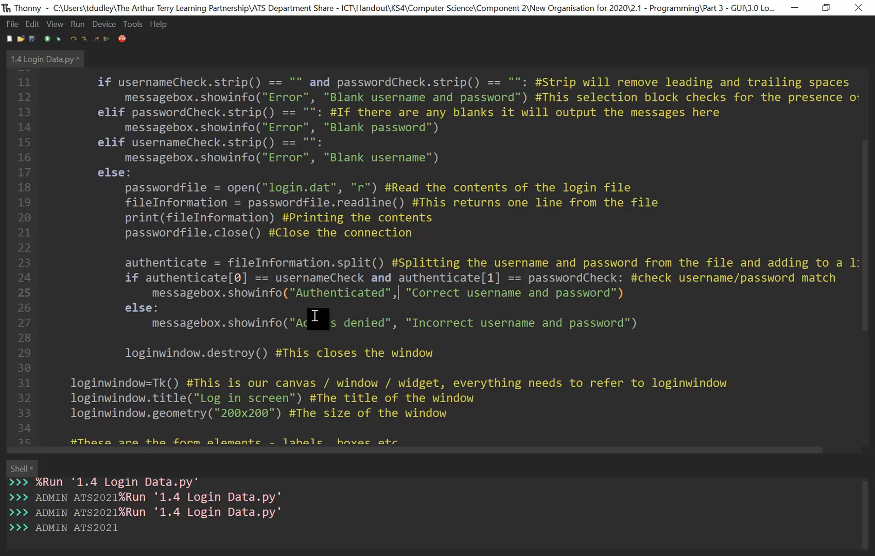
mouse_move(296, 323)
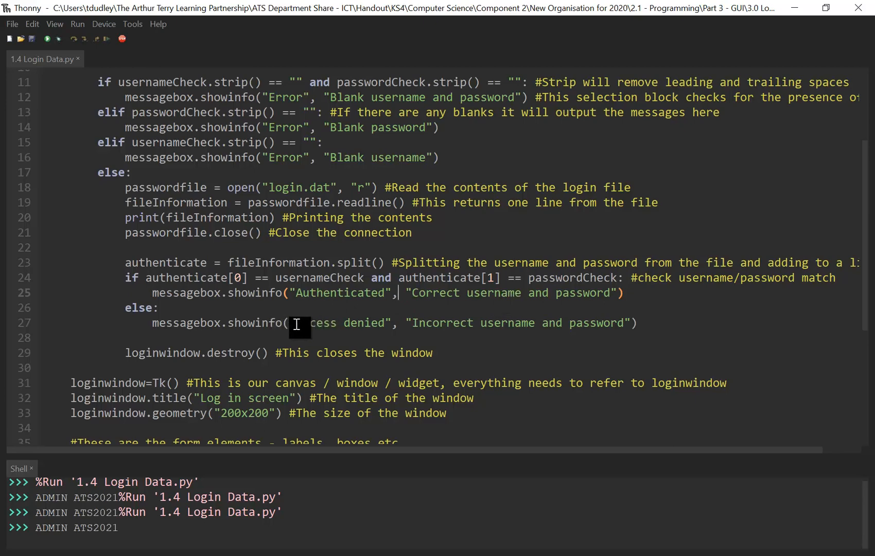
mouse_move(192, 340)
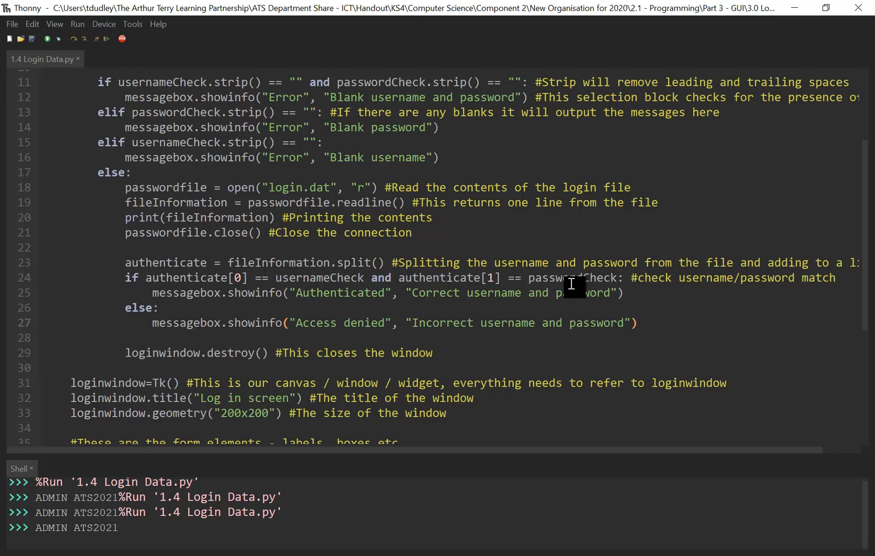
mouse_move(494, 282)
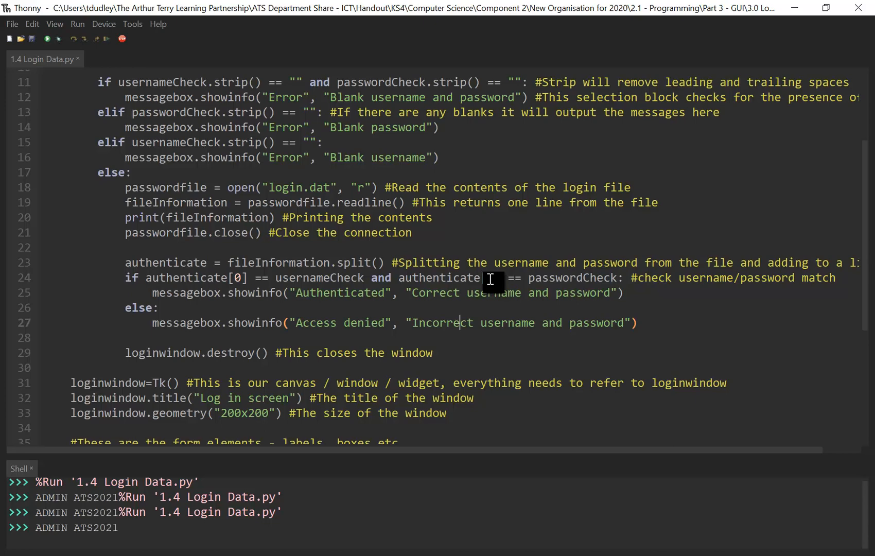
mouse_move(455, 347)
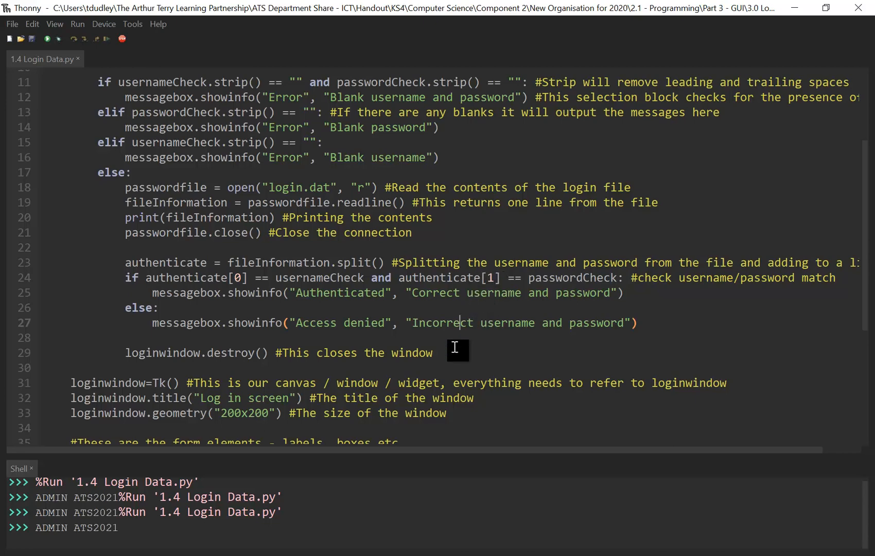